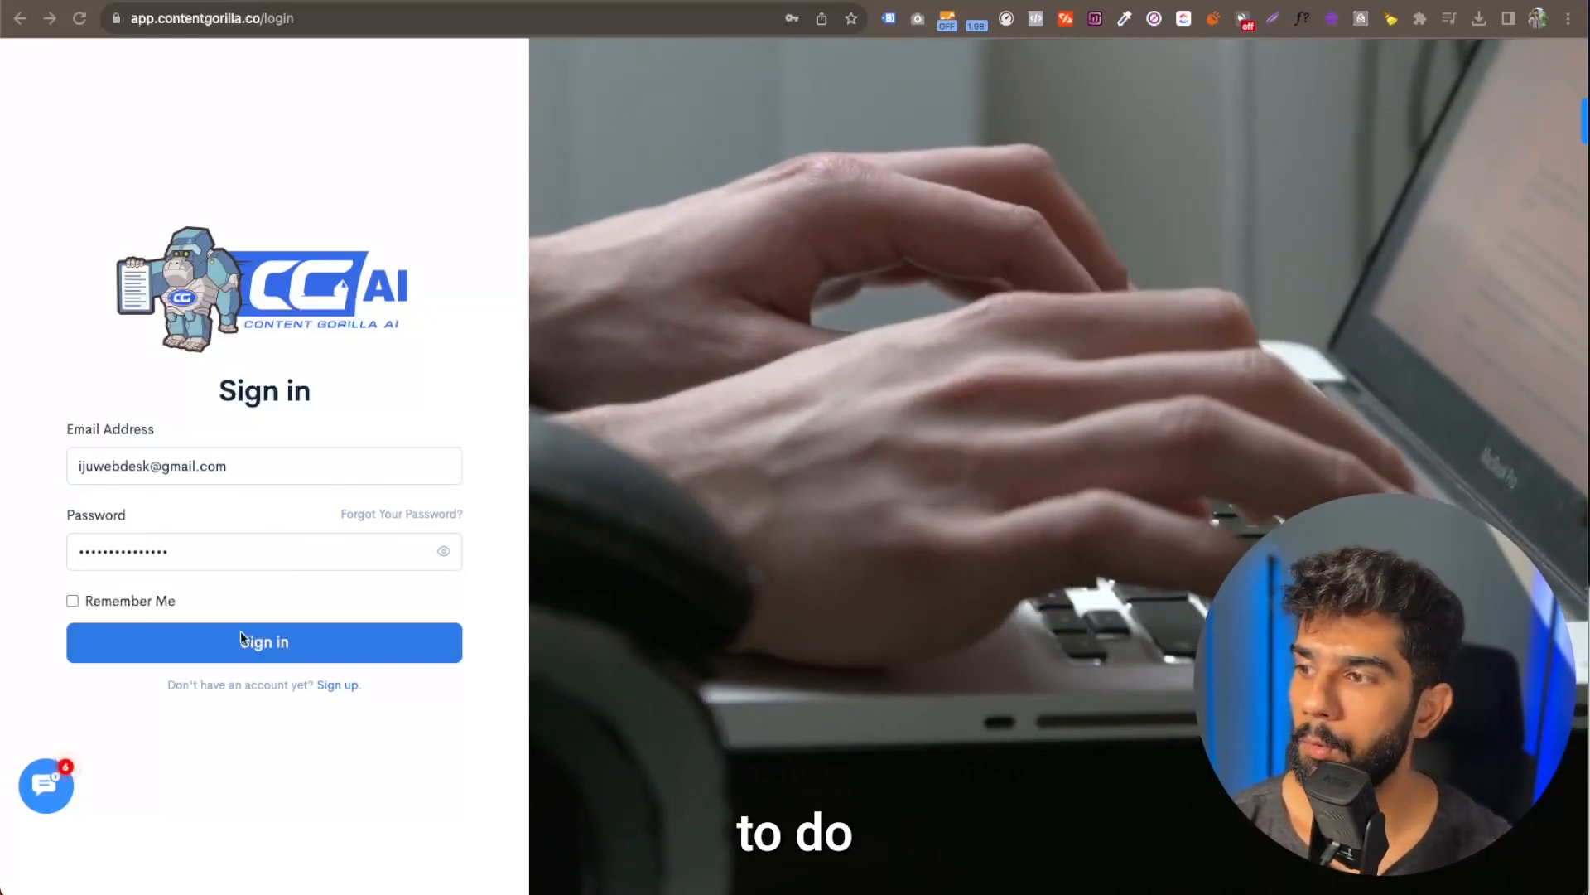
Sign in with Remember Me checked, decline Chrome's password save, and submit the emailed 2FA code.
{"action": "left_click", "coordinate": [71, 599]}
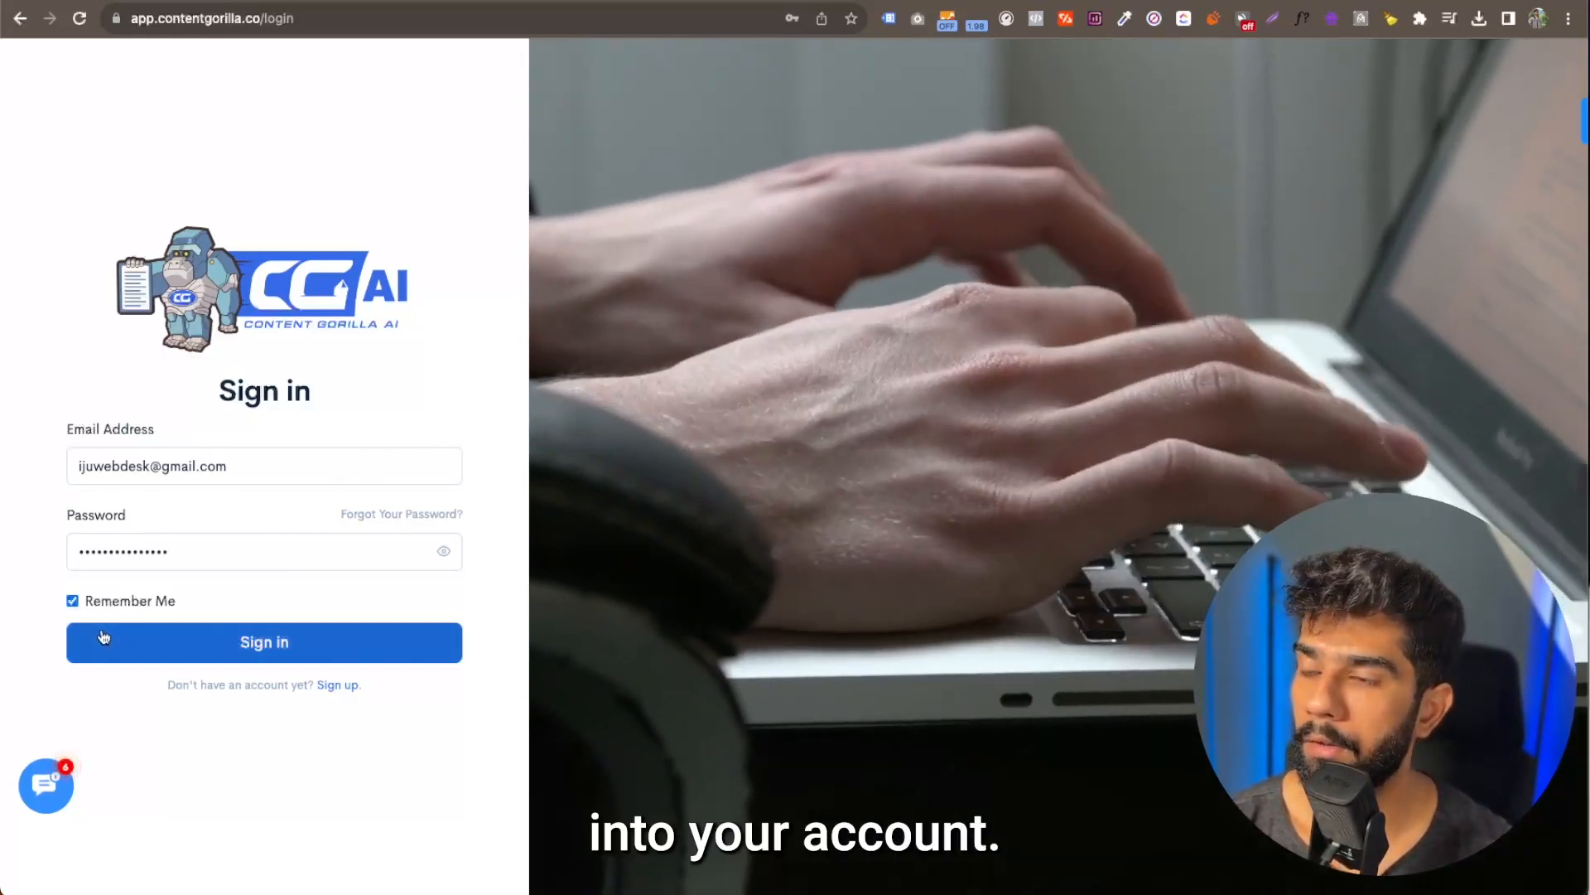
{"action": "left_click", "coordinate": [264, 643]}
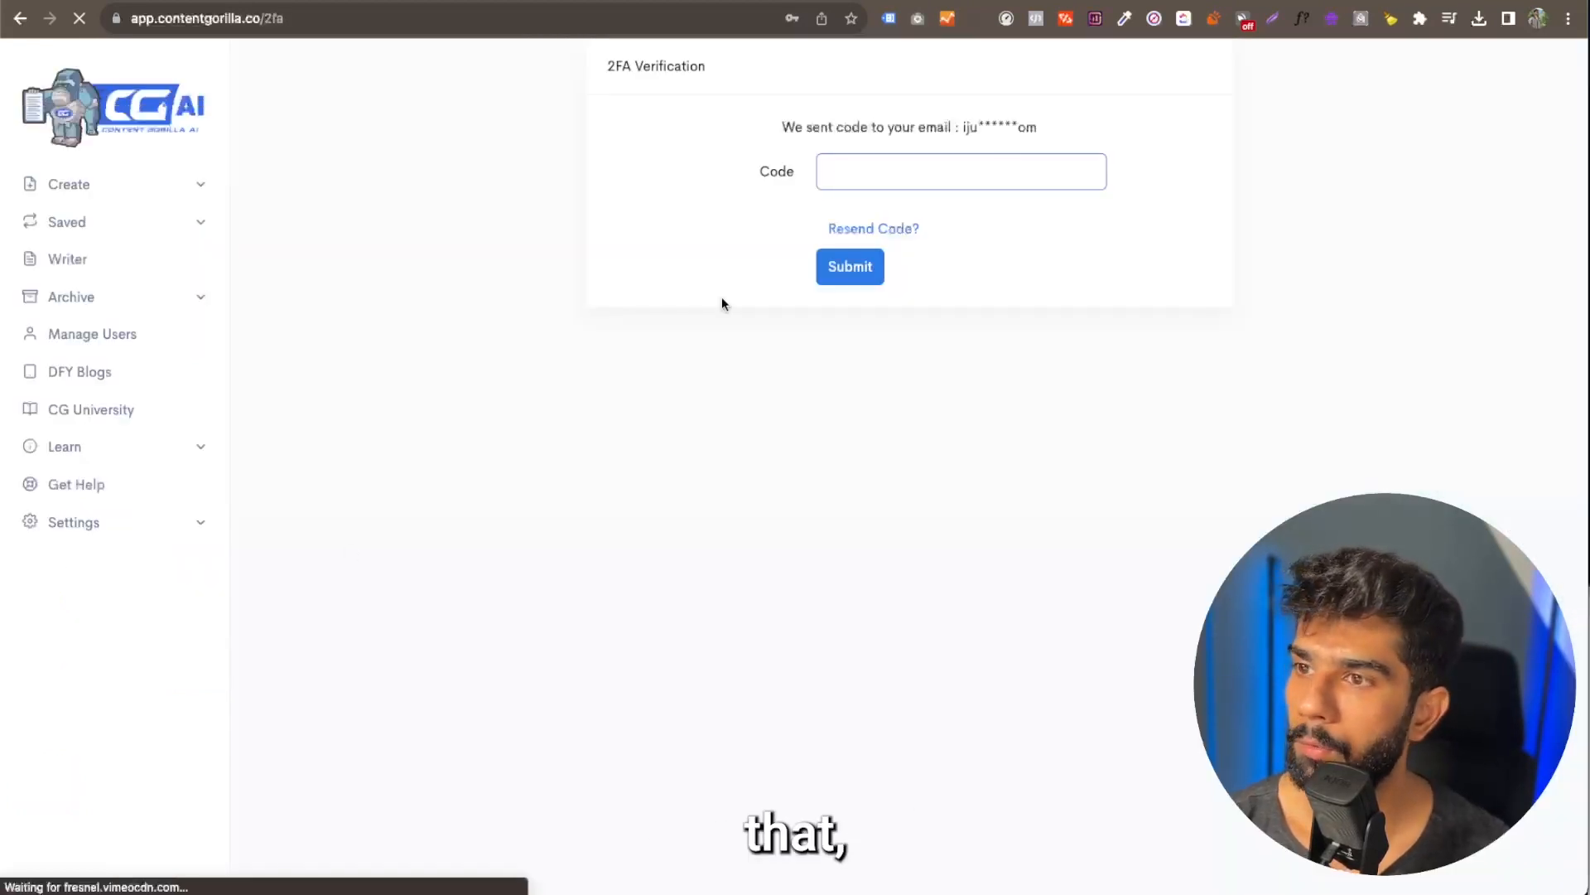
{"action": "left_click", "coordinate": [848, 265]}
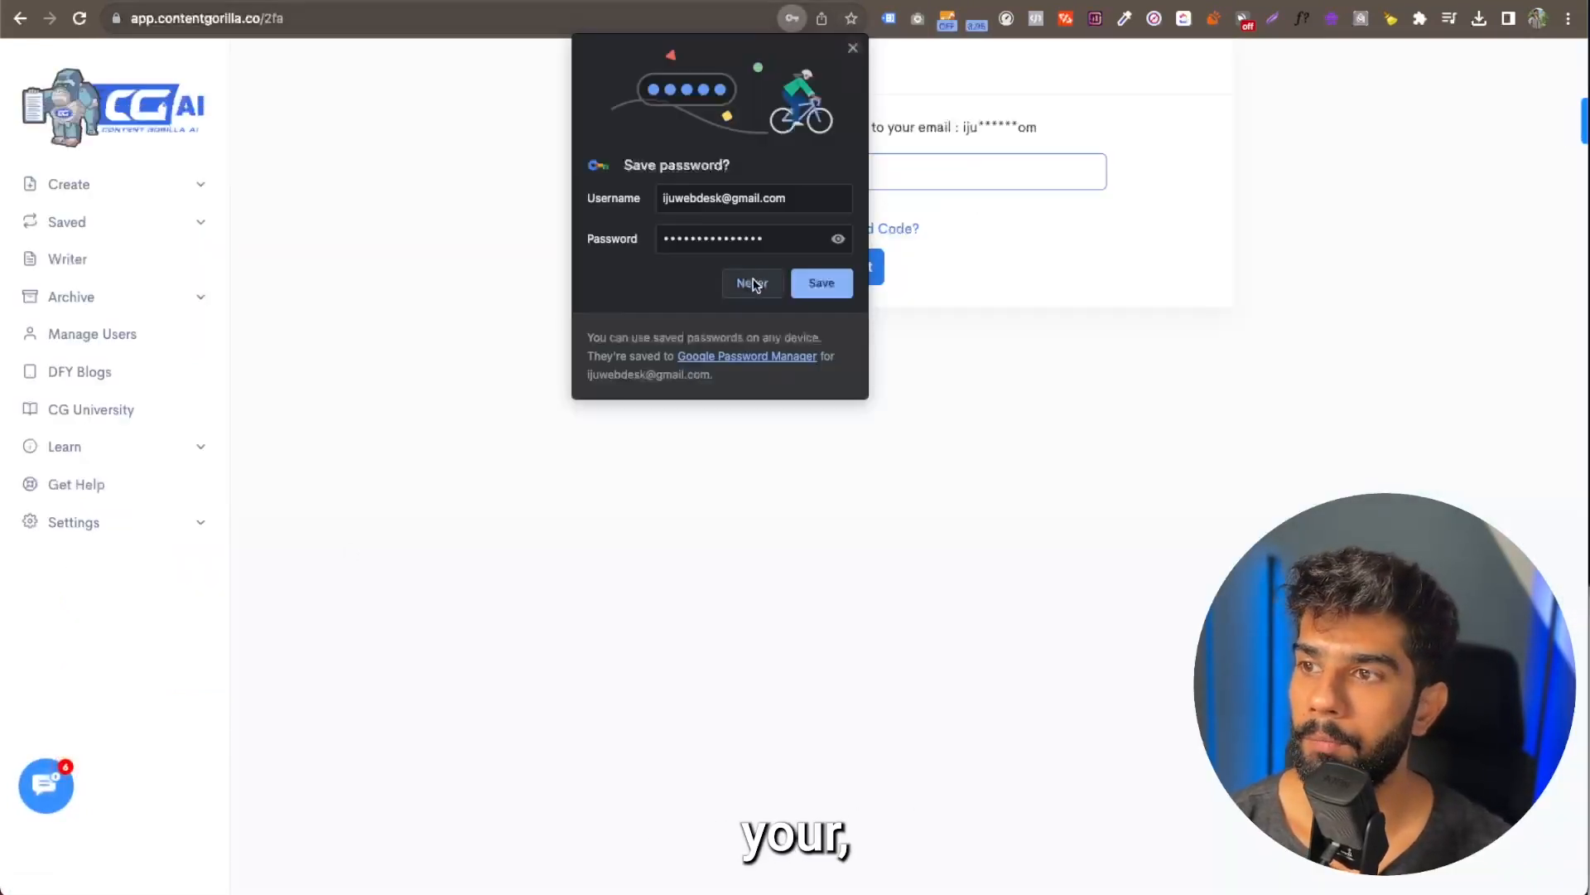
{"action": "left_click", "coordinate": [750, 283]}
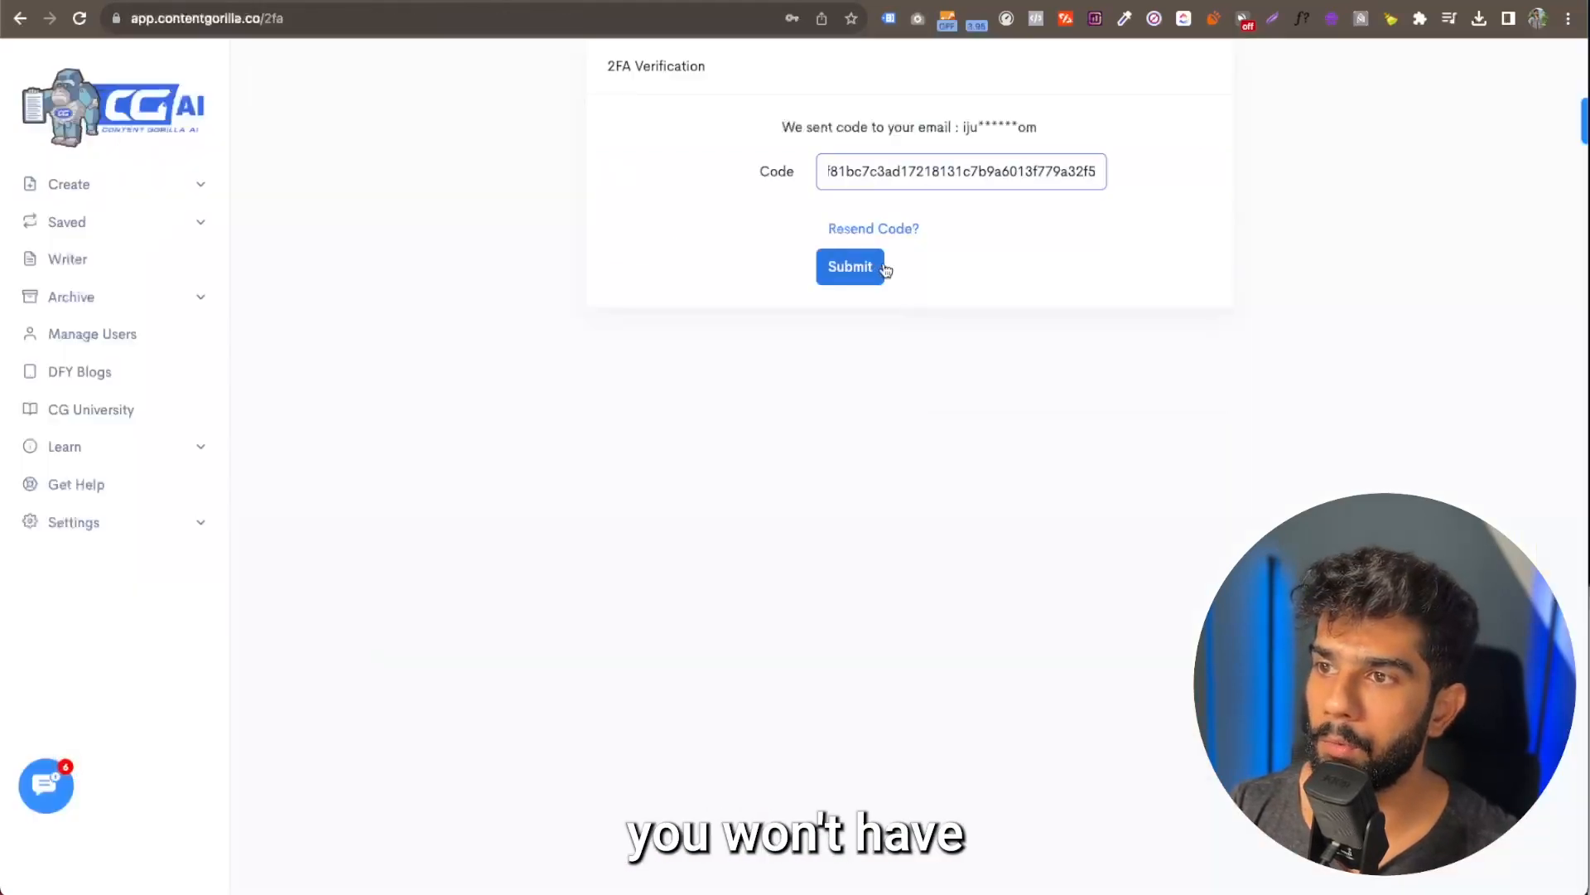
{"action": "left_click", "coordinate": [850, 267]}
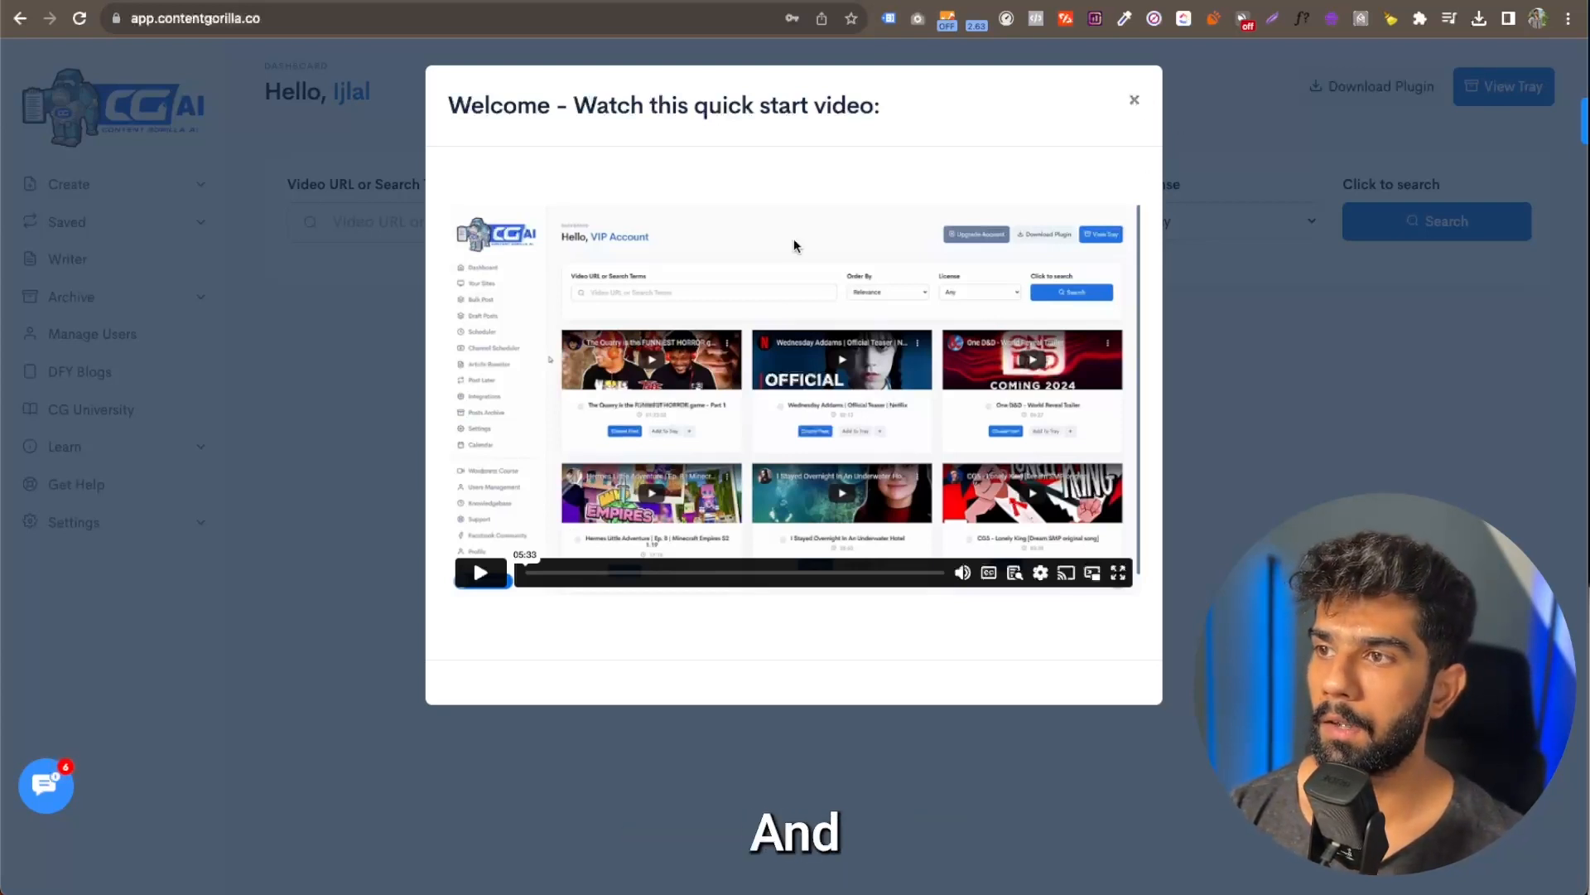
{"action": "mouse_move", "coordinate": [815, 234]}
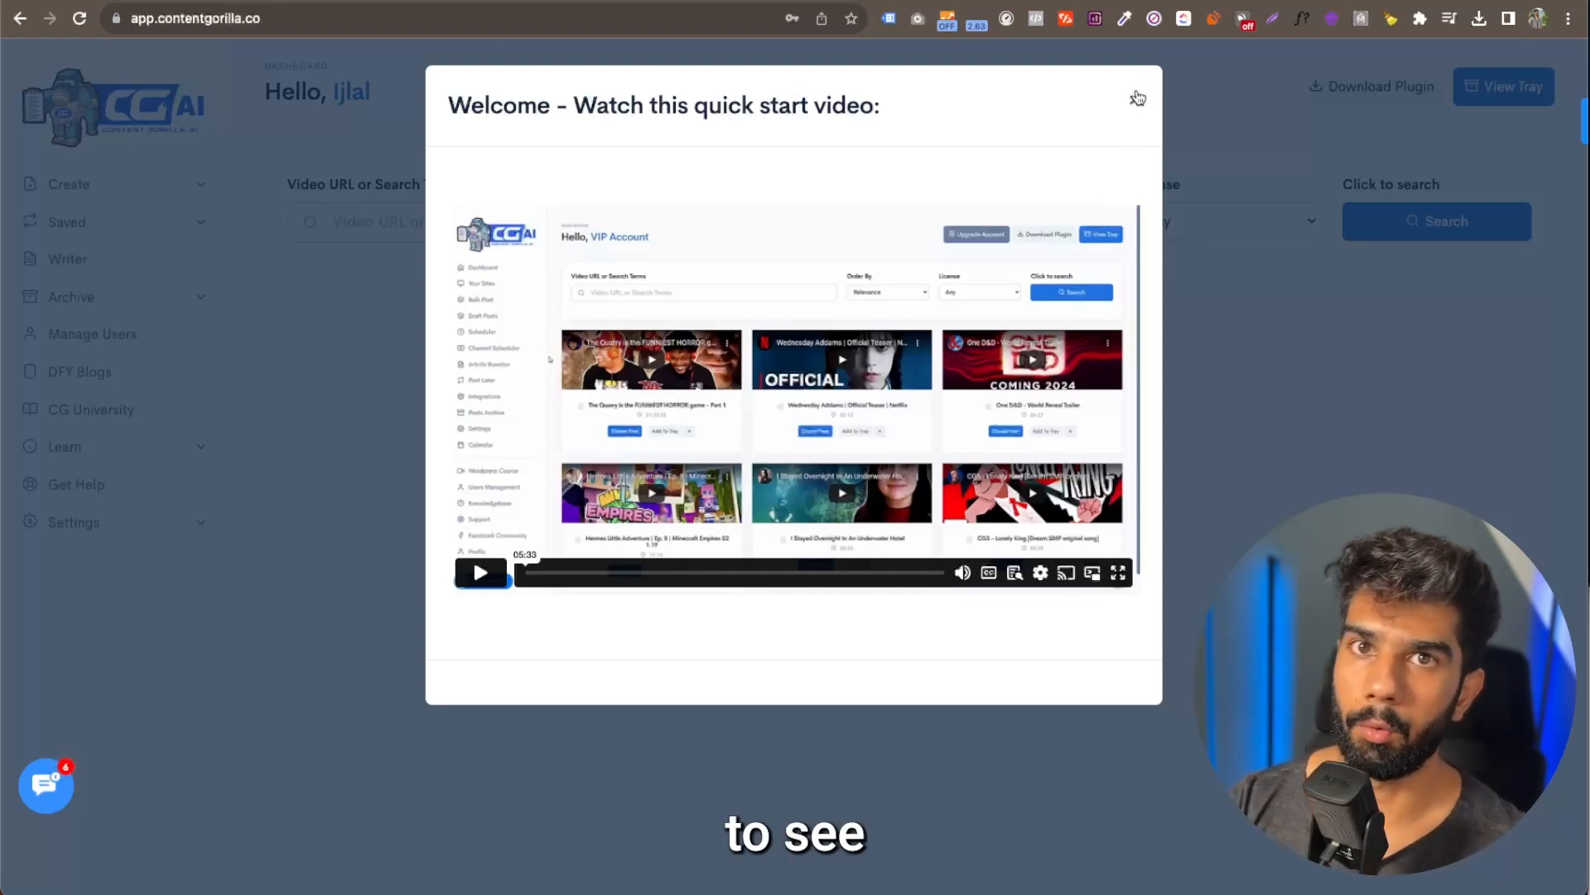
Dismiss the 'Welcome - Watch this quick start video' modal.
{"action": "left_click", "coordinate": [1137, 98]}
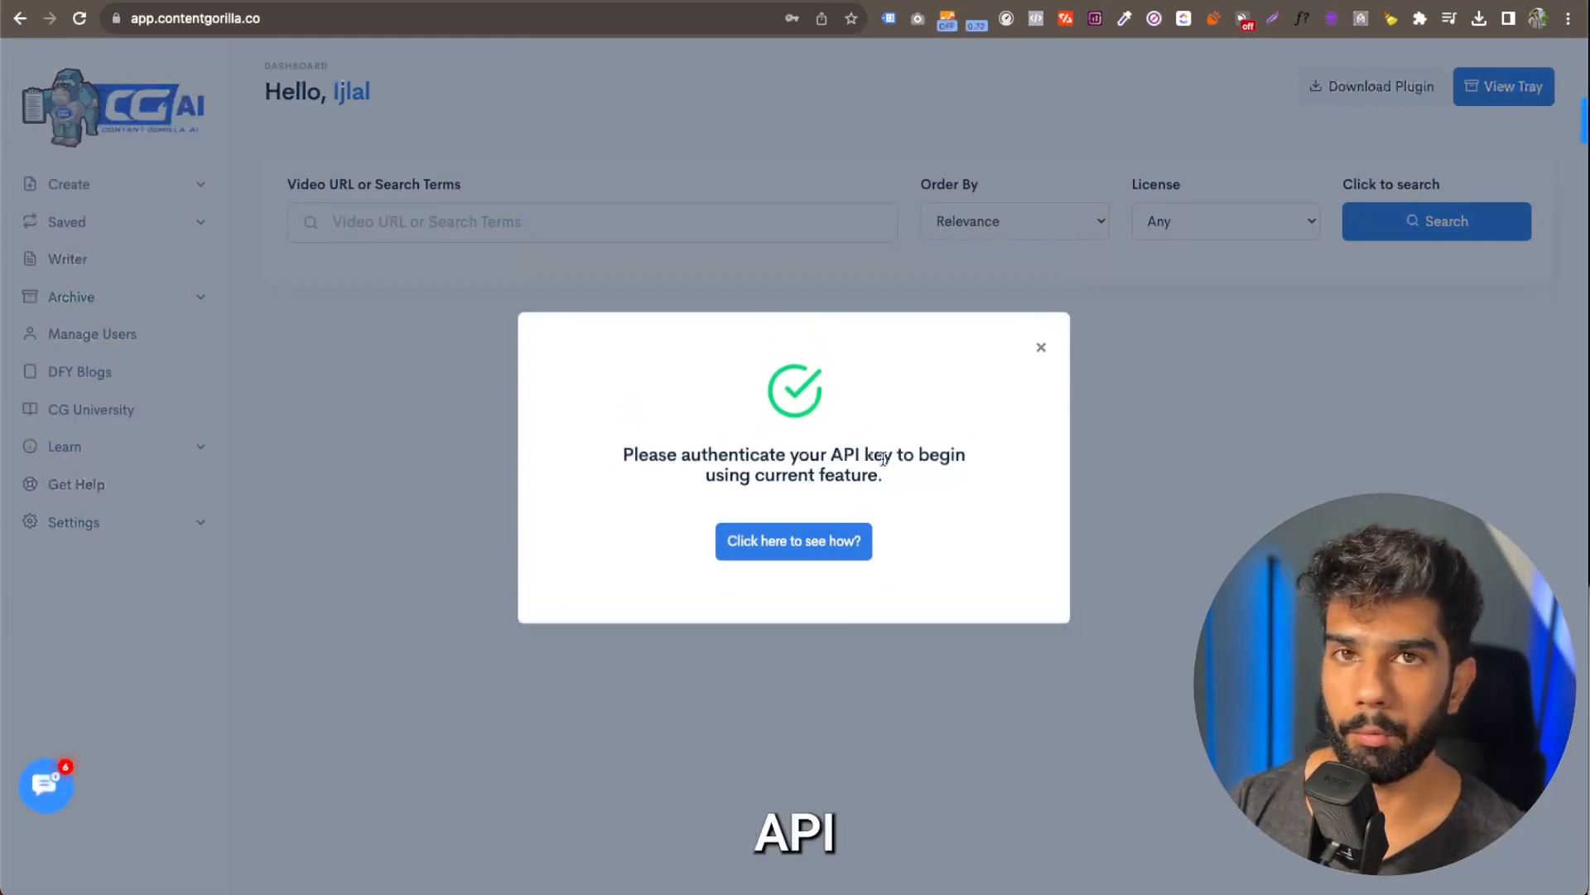
{"action": "mouse_move", "coordinate": [927, 500]}
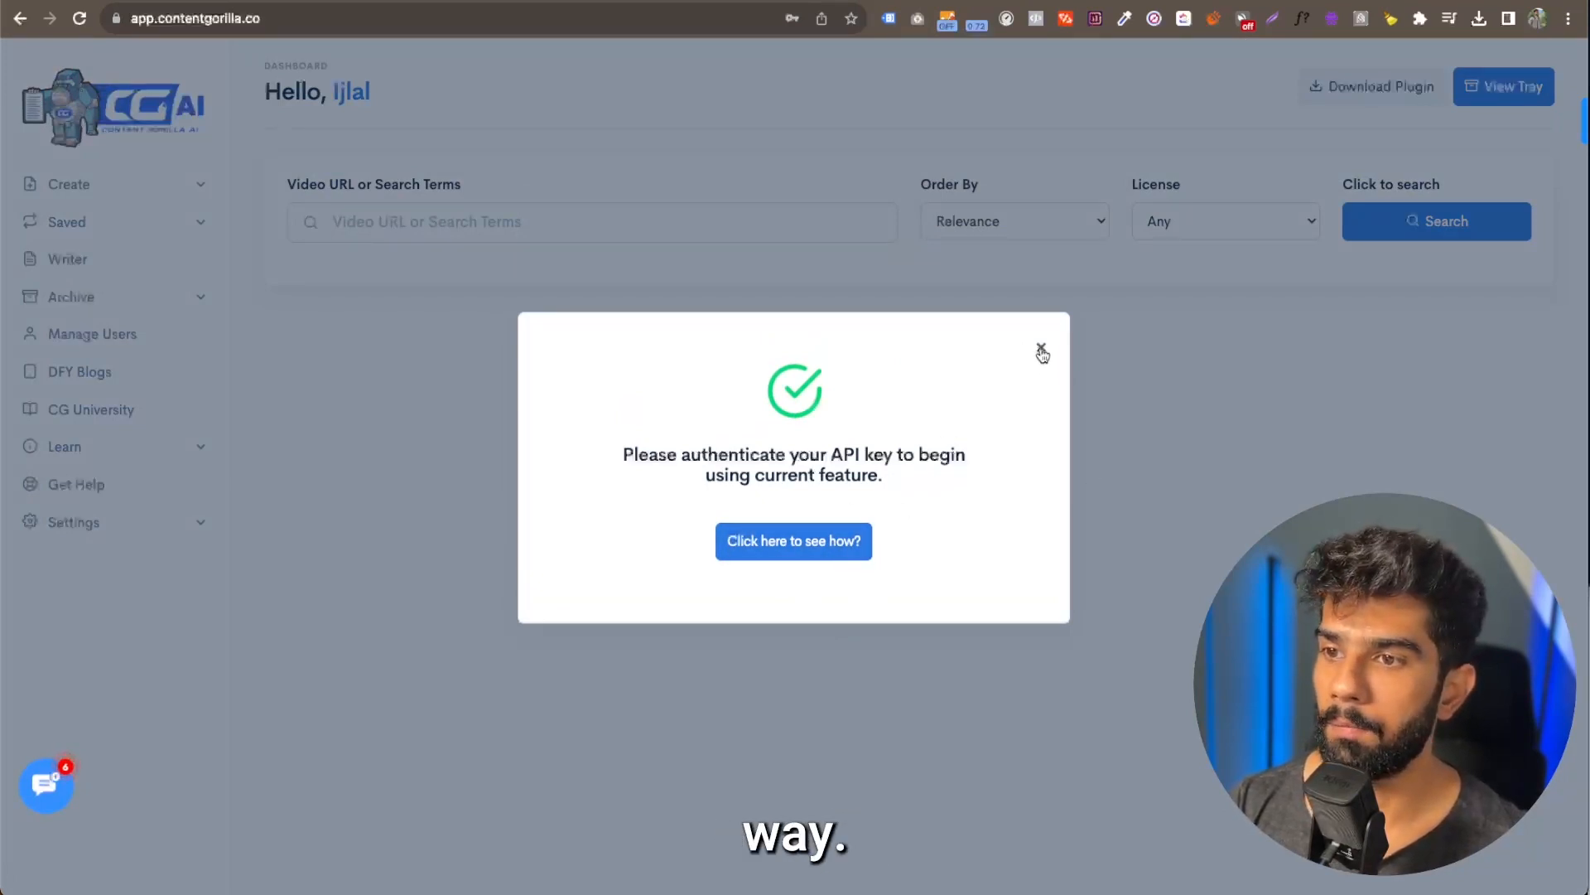
Close the API key prompt and reach General Settings from the sidebar's Settings menu.
{"action": "left_click", "coordinate": [1042, 350]}
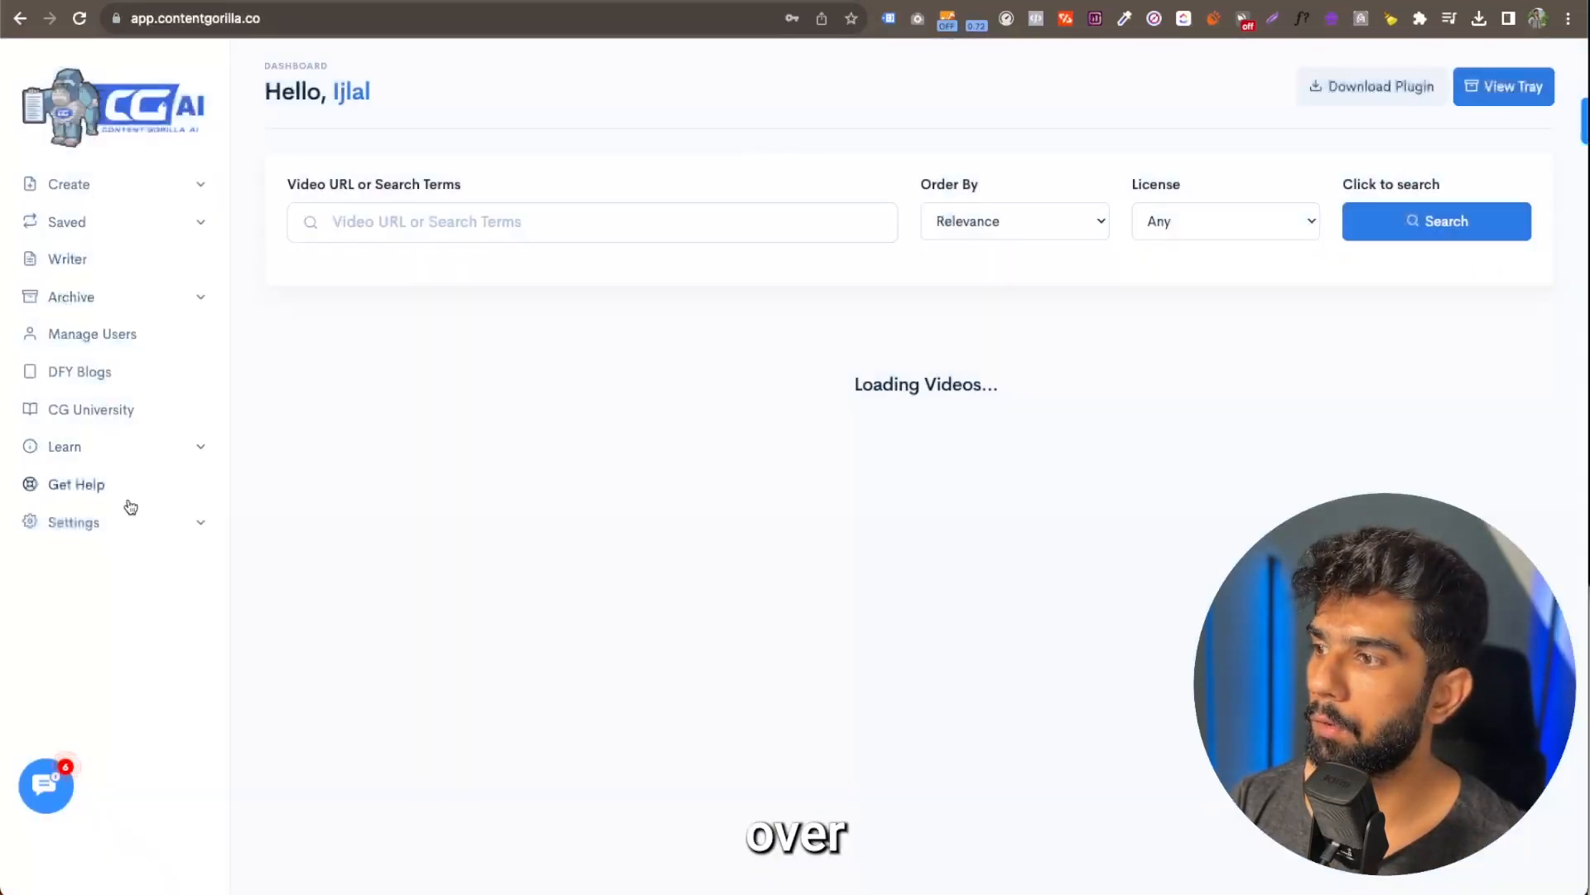
{"action": "left_click", "coordinate": [71, 522]}
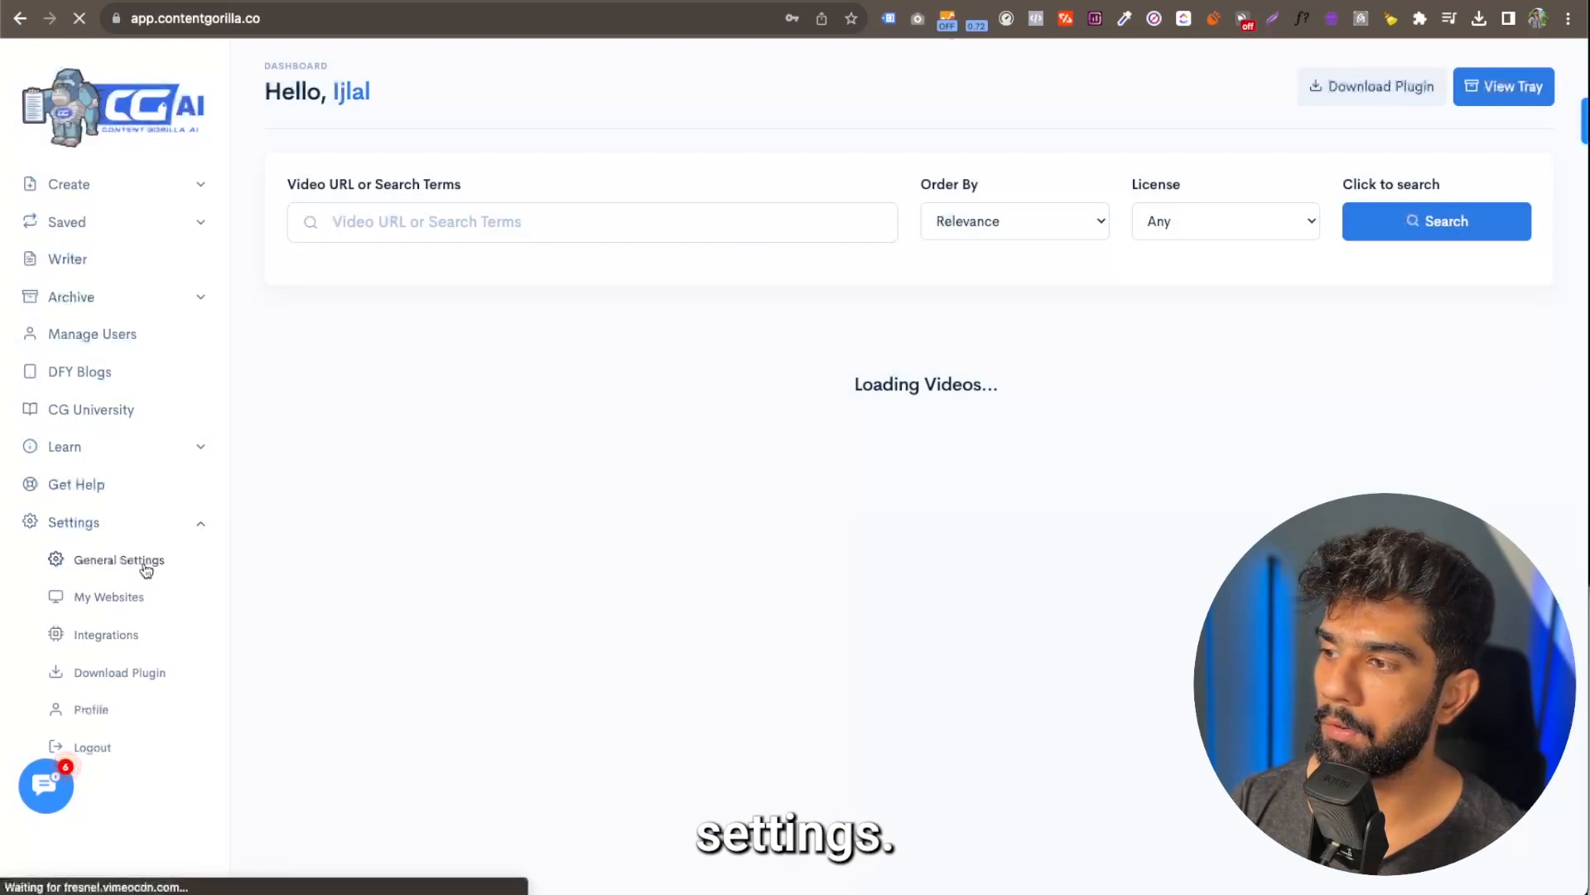
{"action": "left_click", "coordinate": [121, 558]}
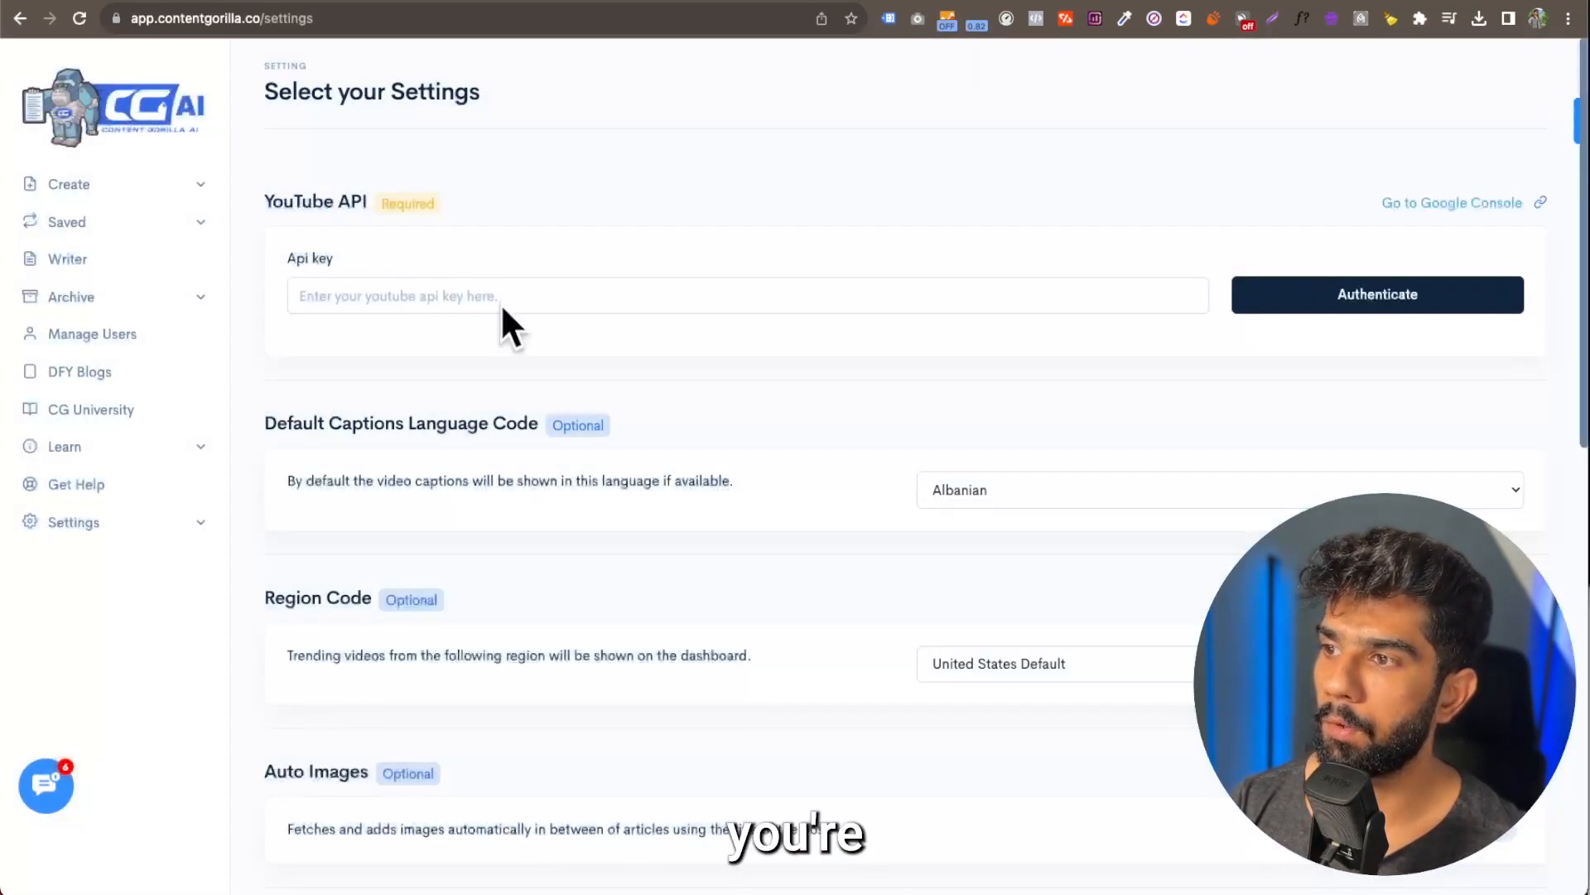
{"action": "mouse_move", "coordinate": [1443, 219]}
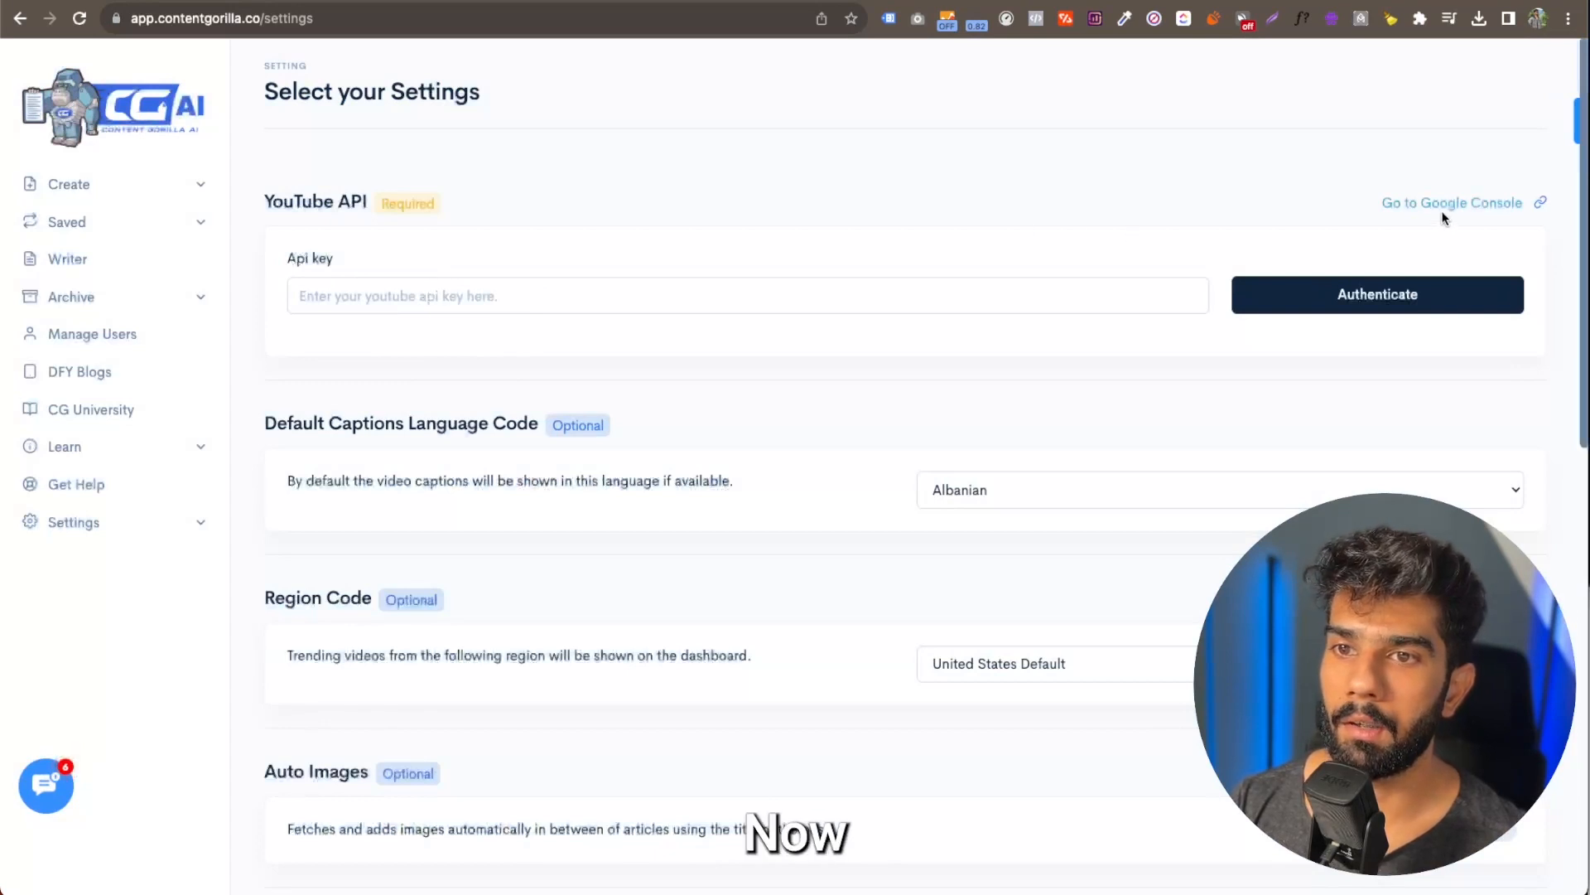
{"action": "mouse_move", "coordinate": [1471, 202]}
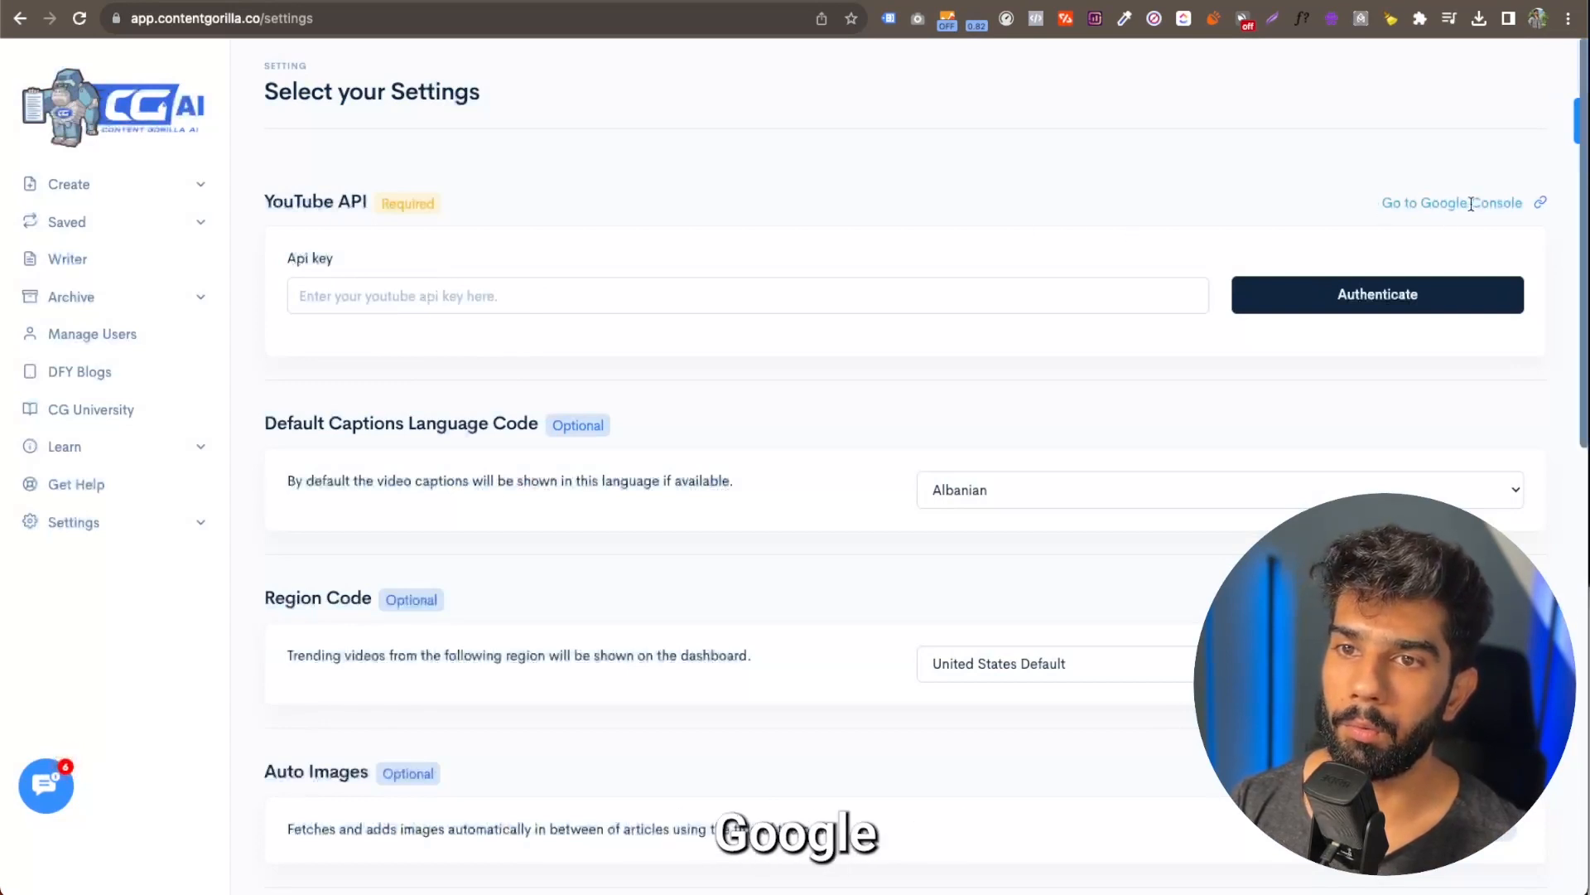
{"action": "mouse_move", "coordinate": [1541, 206]}
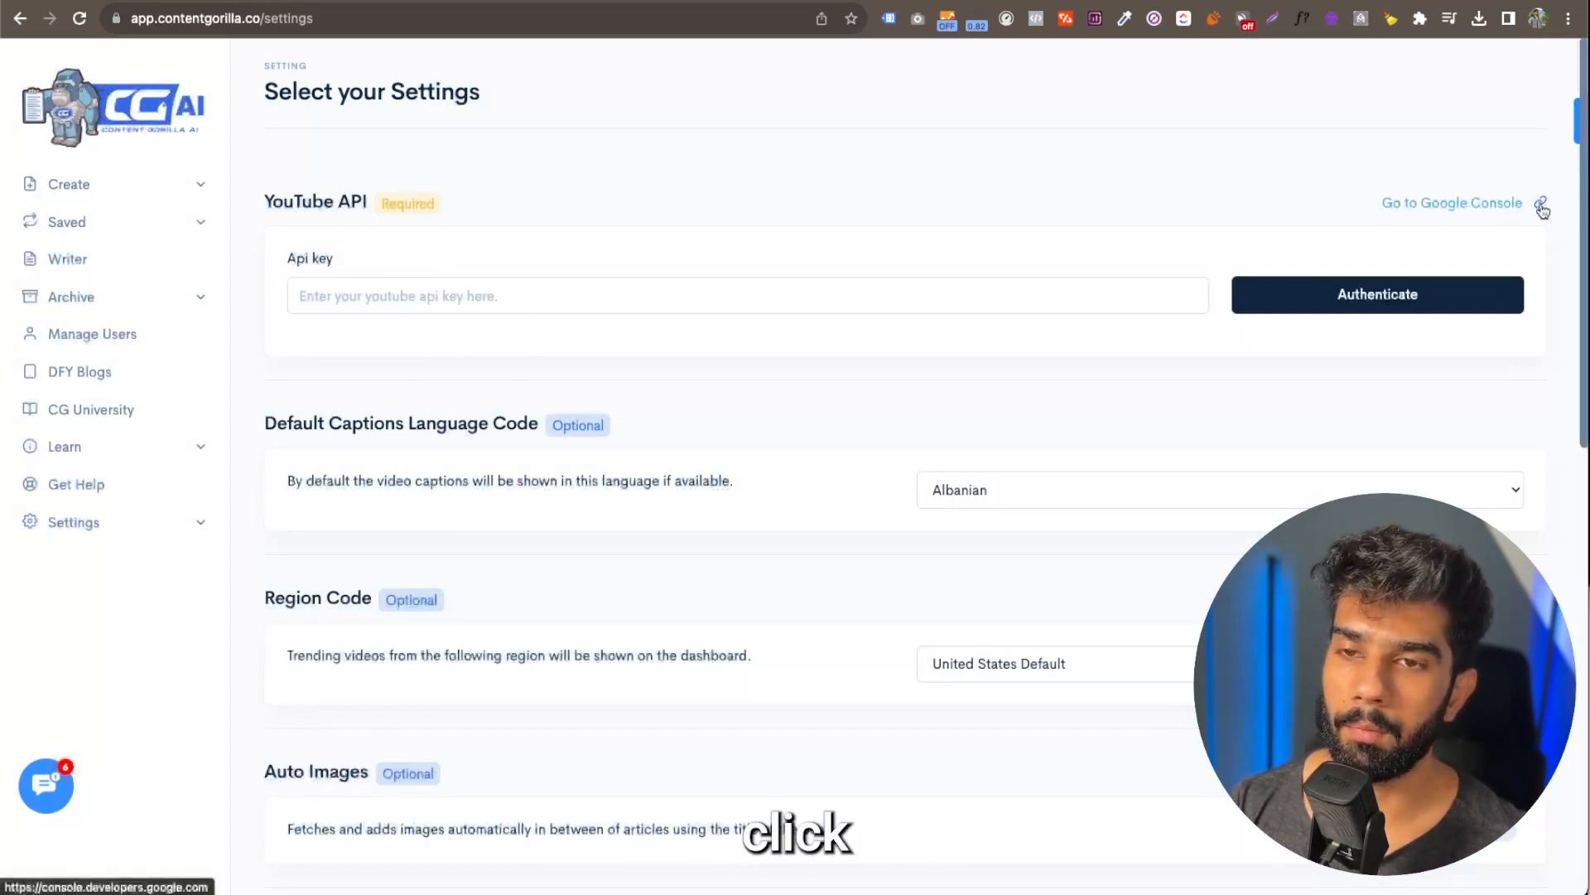
Follow the 'Go to Google Console' link beside the YouTube API field.
{"action": "left_click", "coordinate": [1539, 202]}
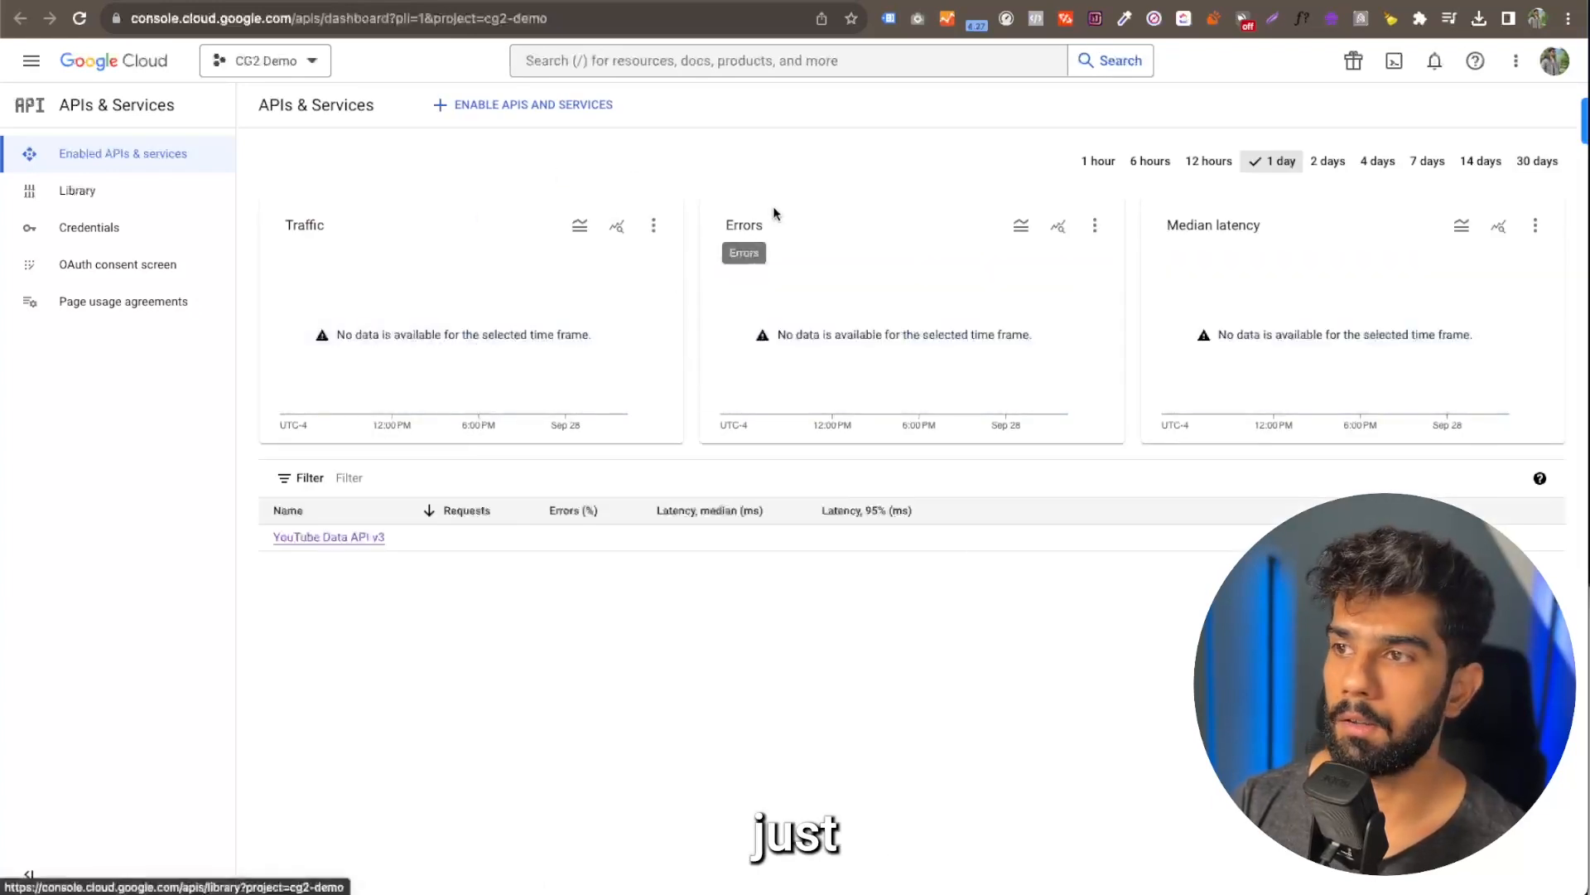
{"action": "mouse_move", "coordinate": [694, 188]}
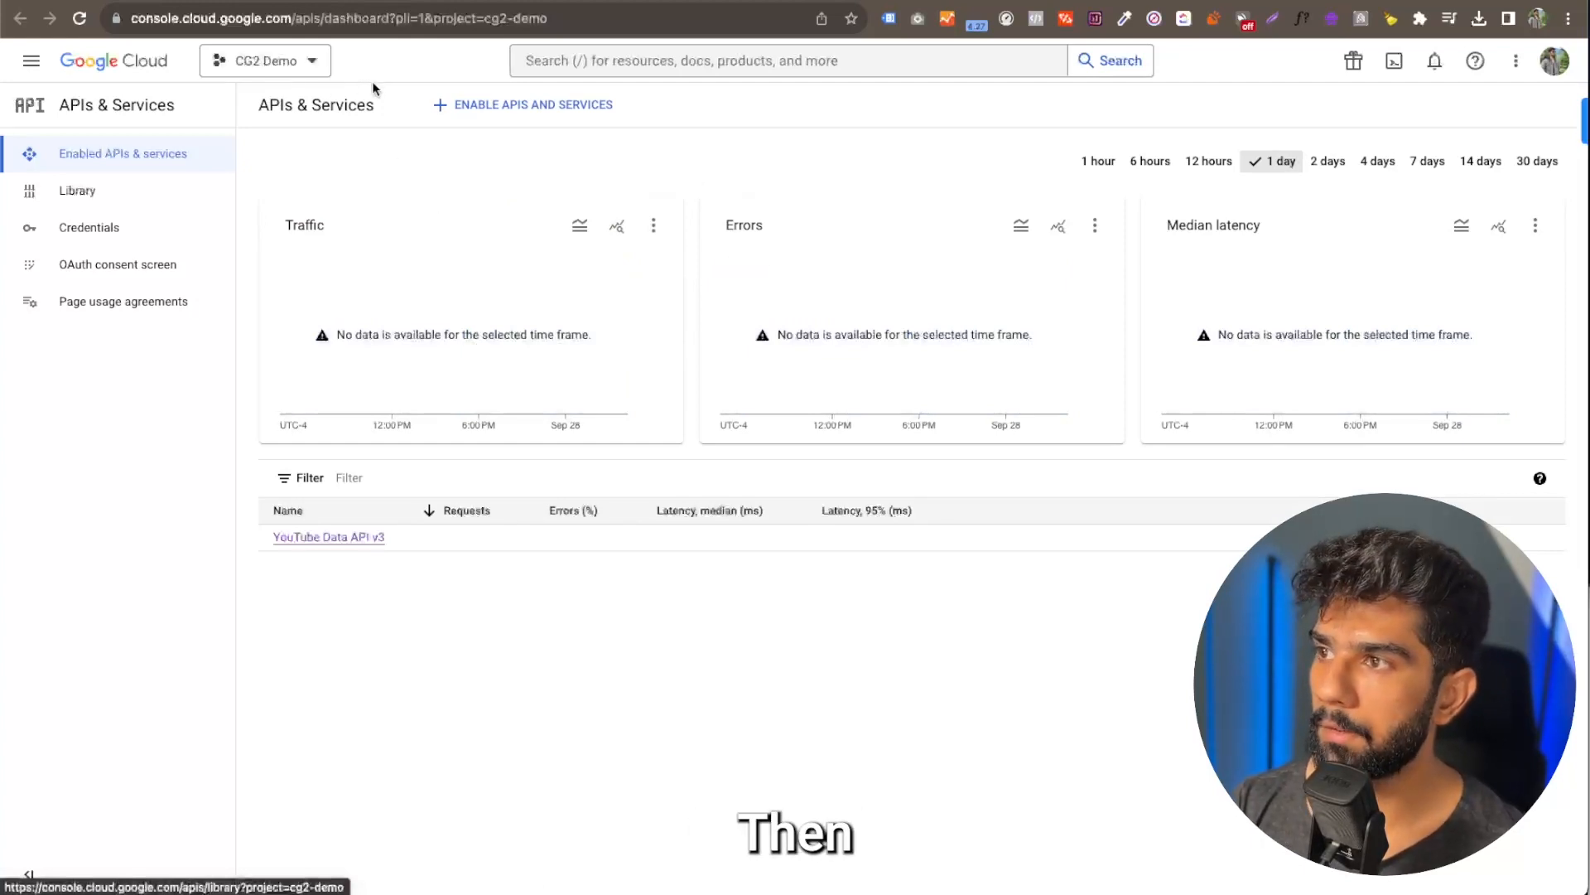
Create a new Google Cloud project named 'My new CG project' from the project picker.
{"action": "left_click", "coordinate": [263, 61]}
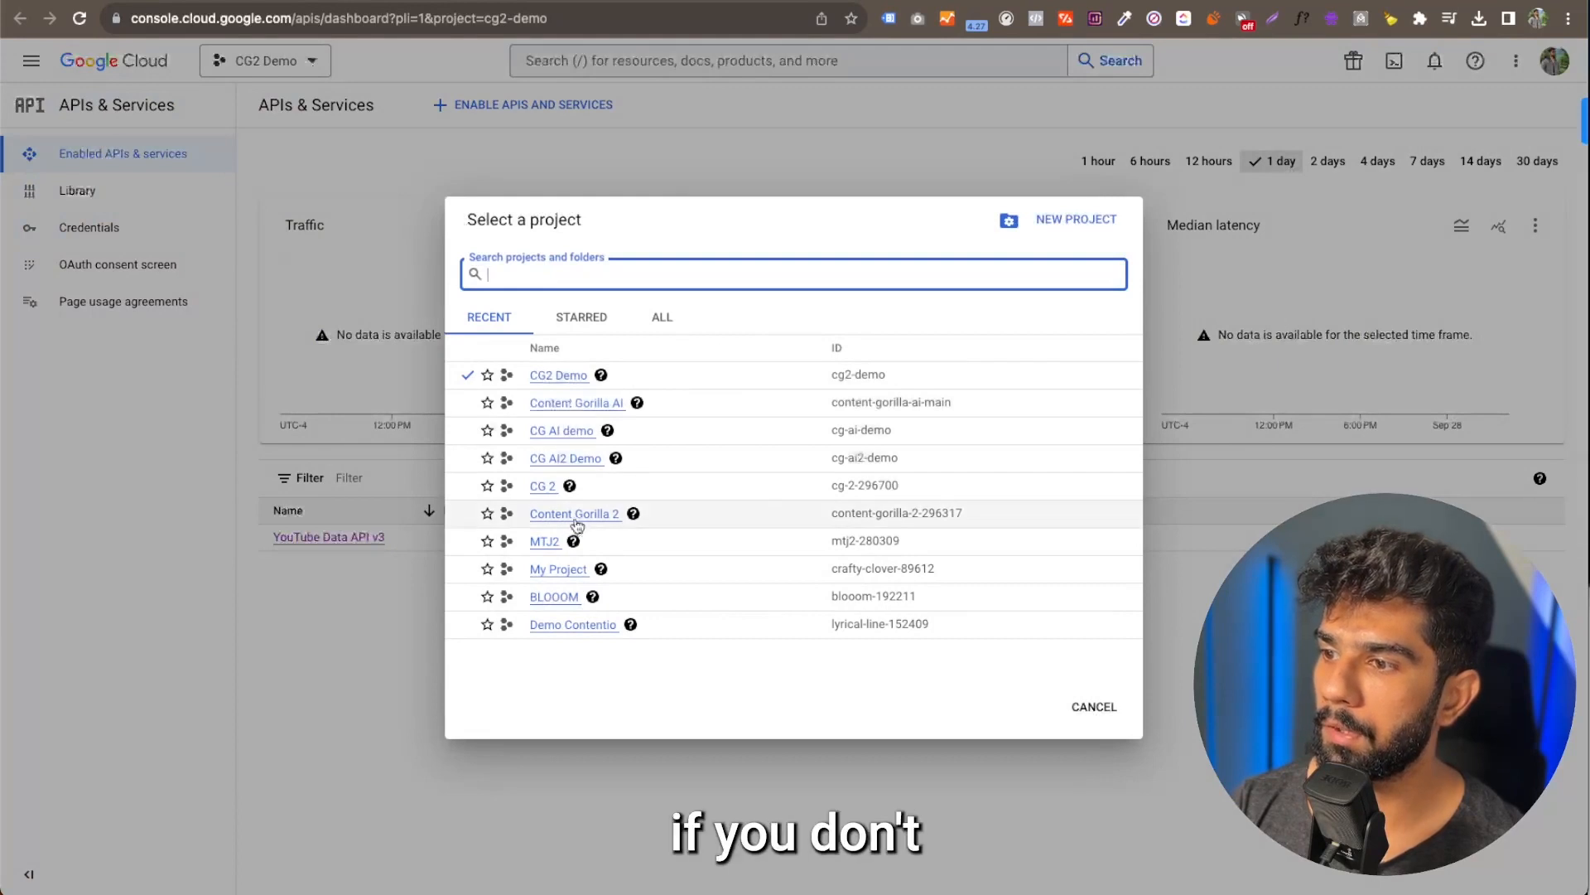
{"action": "left_click", "coordinate": [1075, 219]}
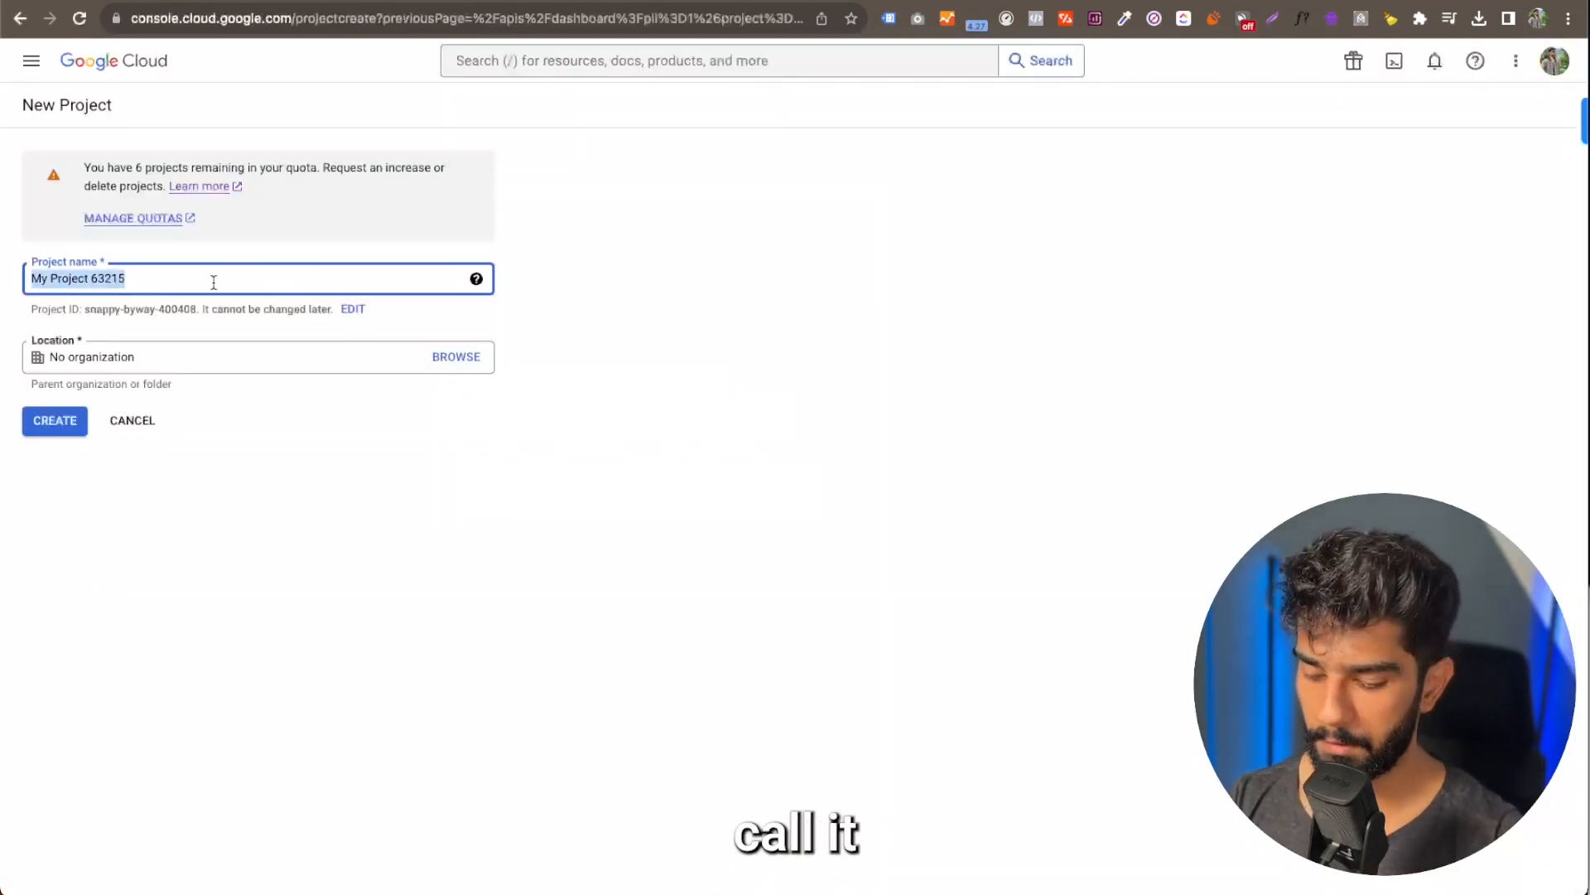
{"action": "type", "text": "My new"}
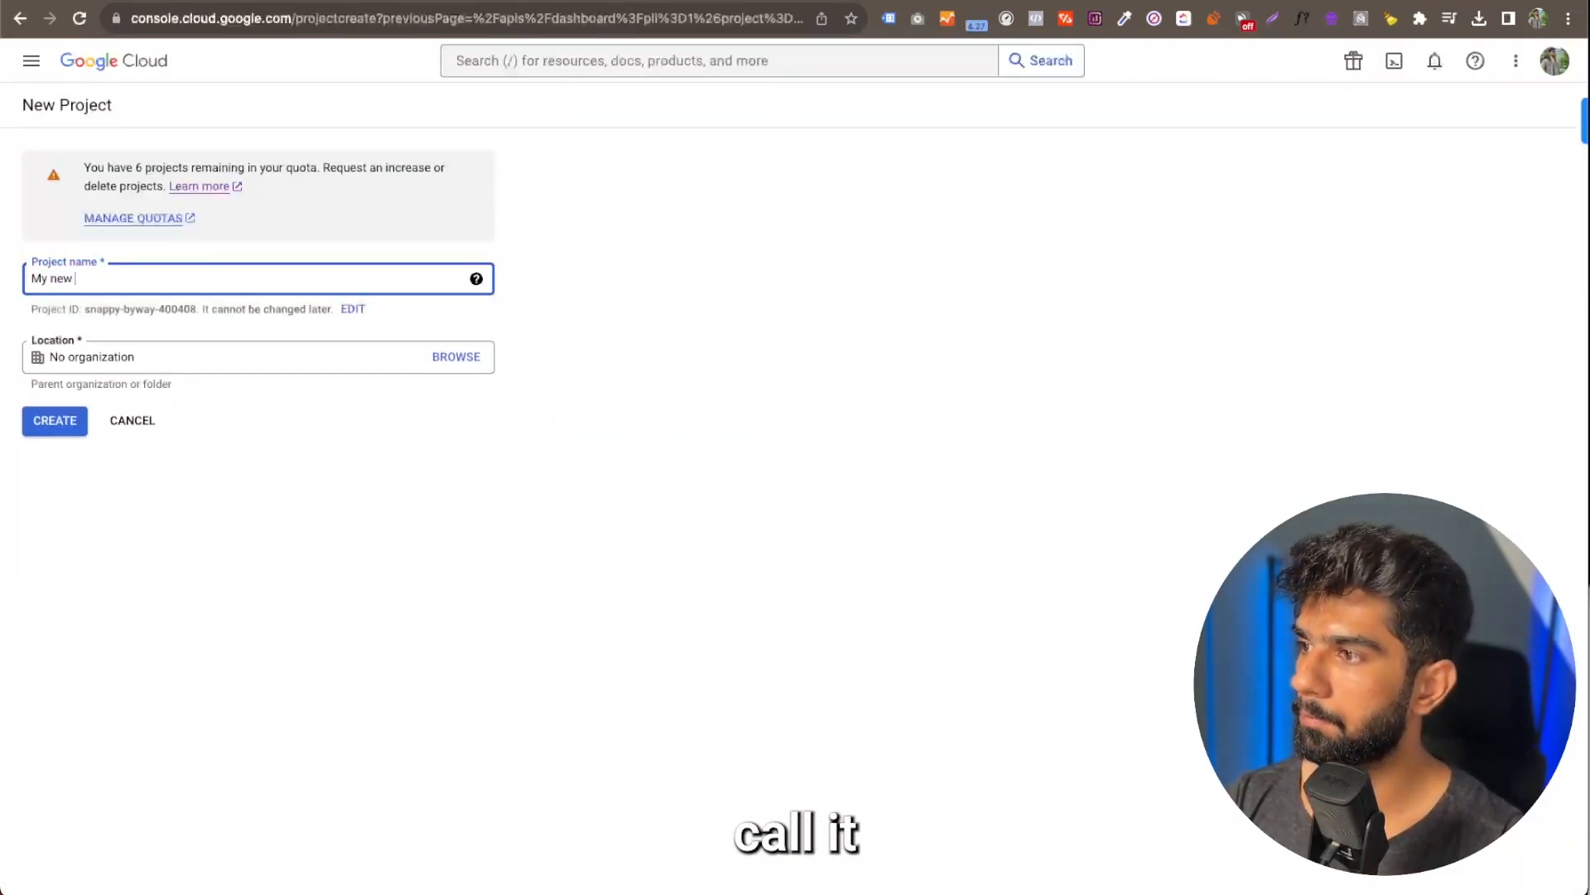
{"action": "type", "text": "CG p"}
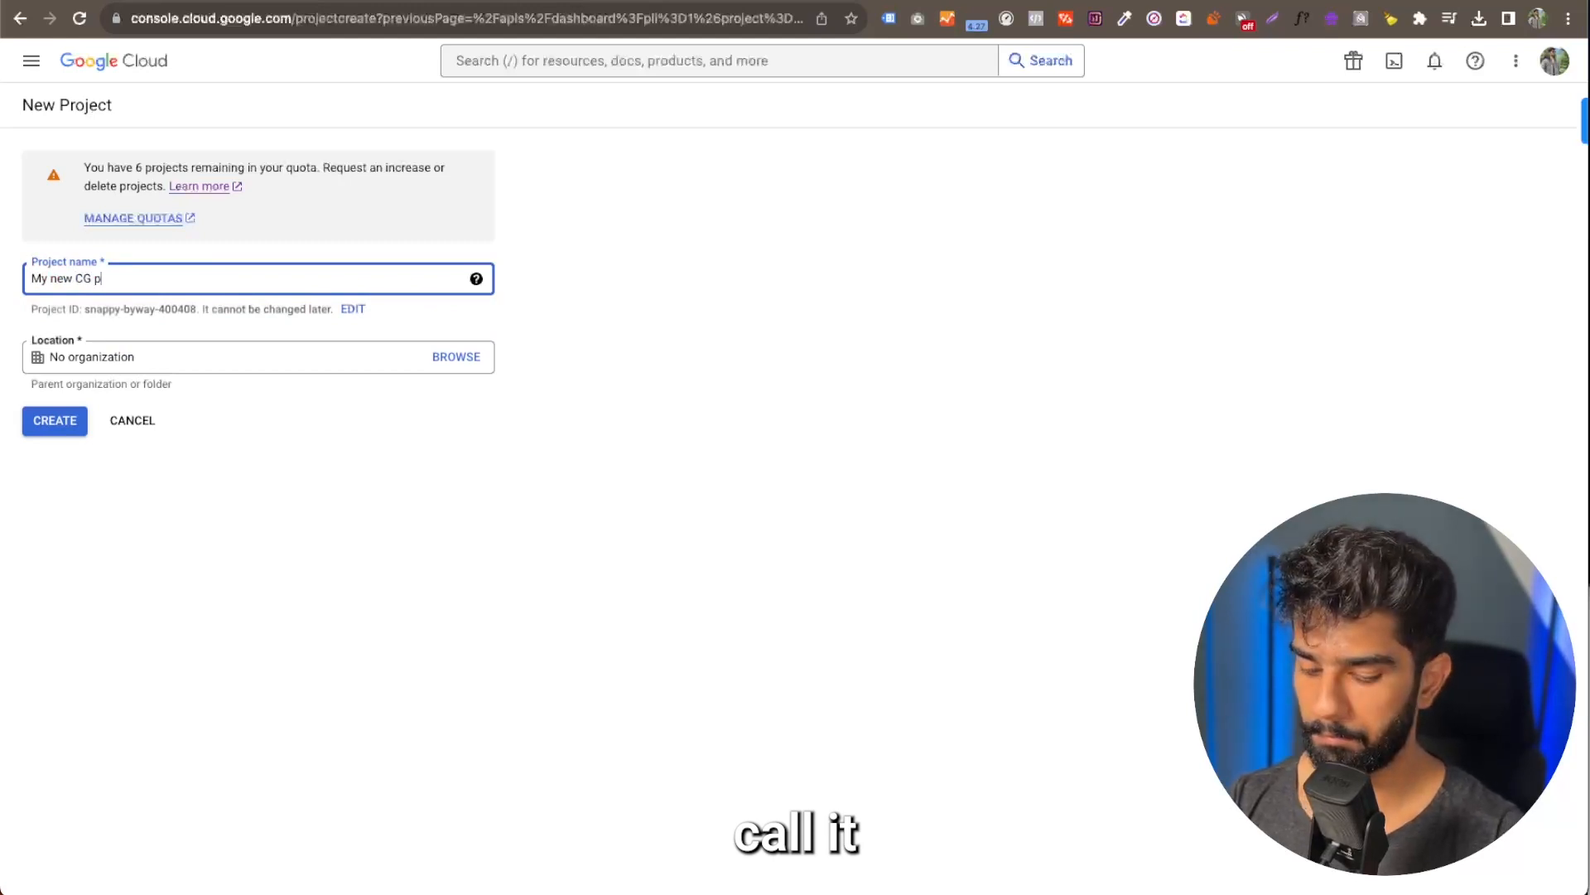
{"action": "type", "text": "roject"}
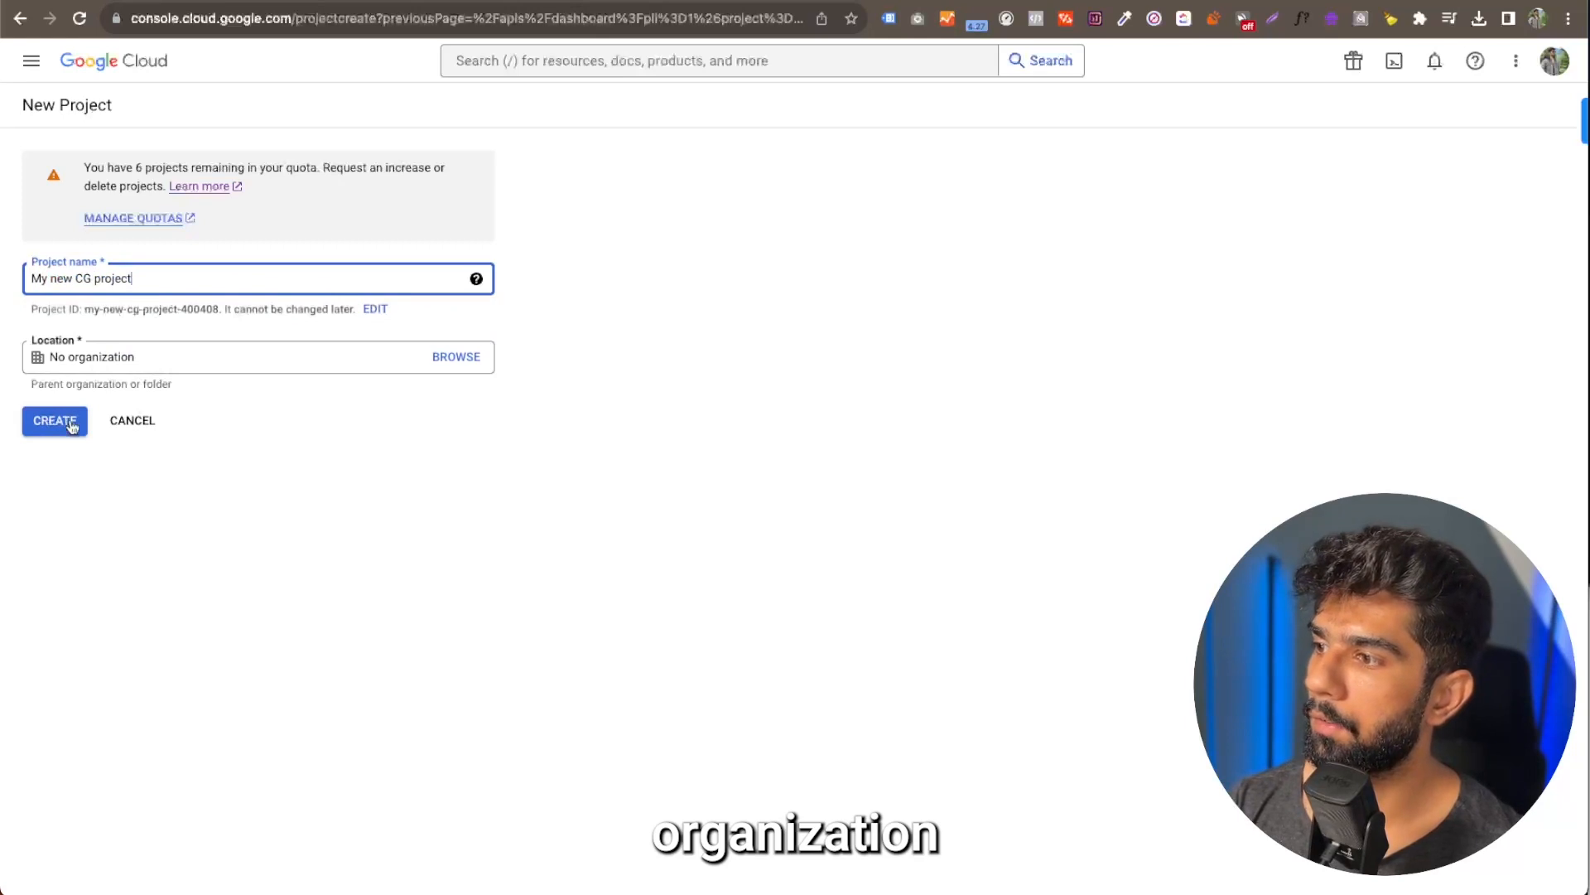
{"action": "left_click", "coordinate": [53, 420]}
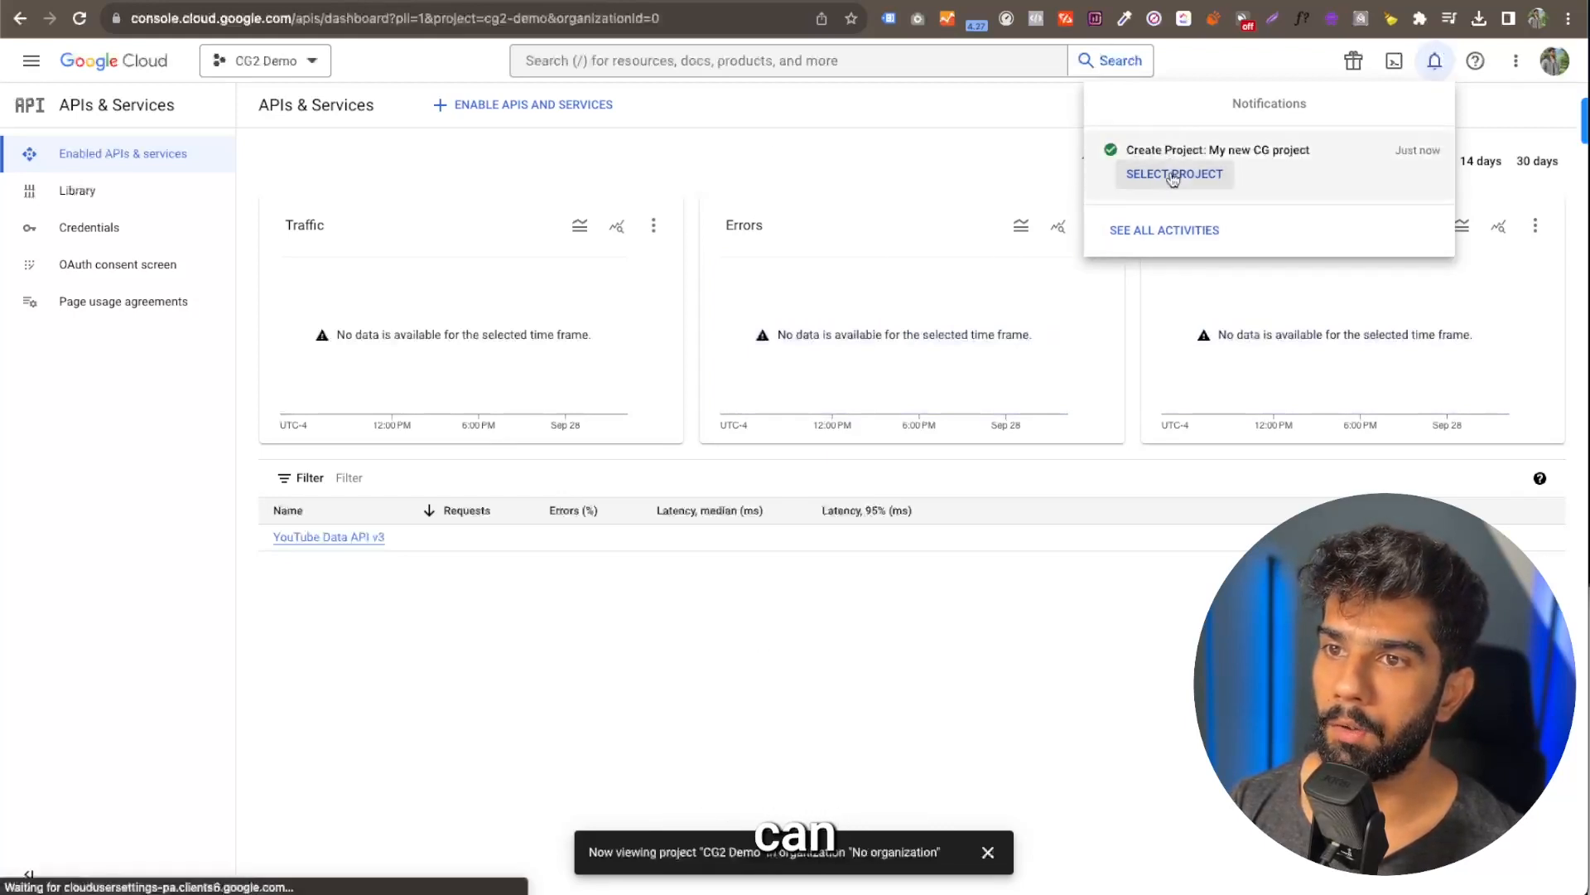
Select the new project, search the API Library for 'YouTube' and choose YouTube Data API v3.
{"action": "left_click", "coordinate": [1173, 174]}
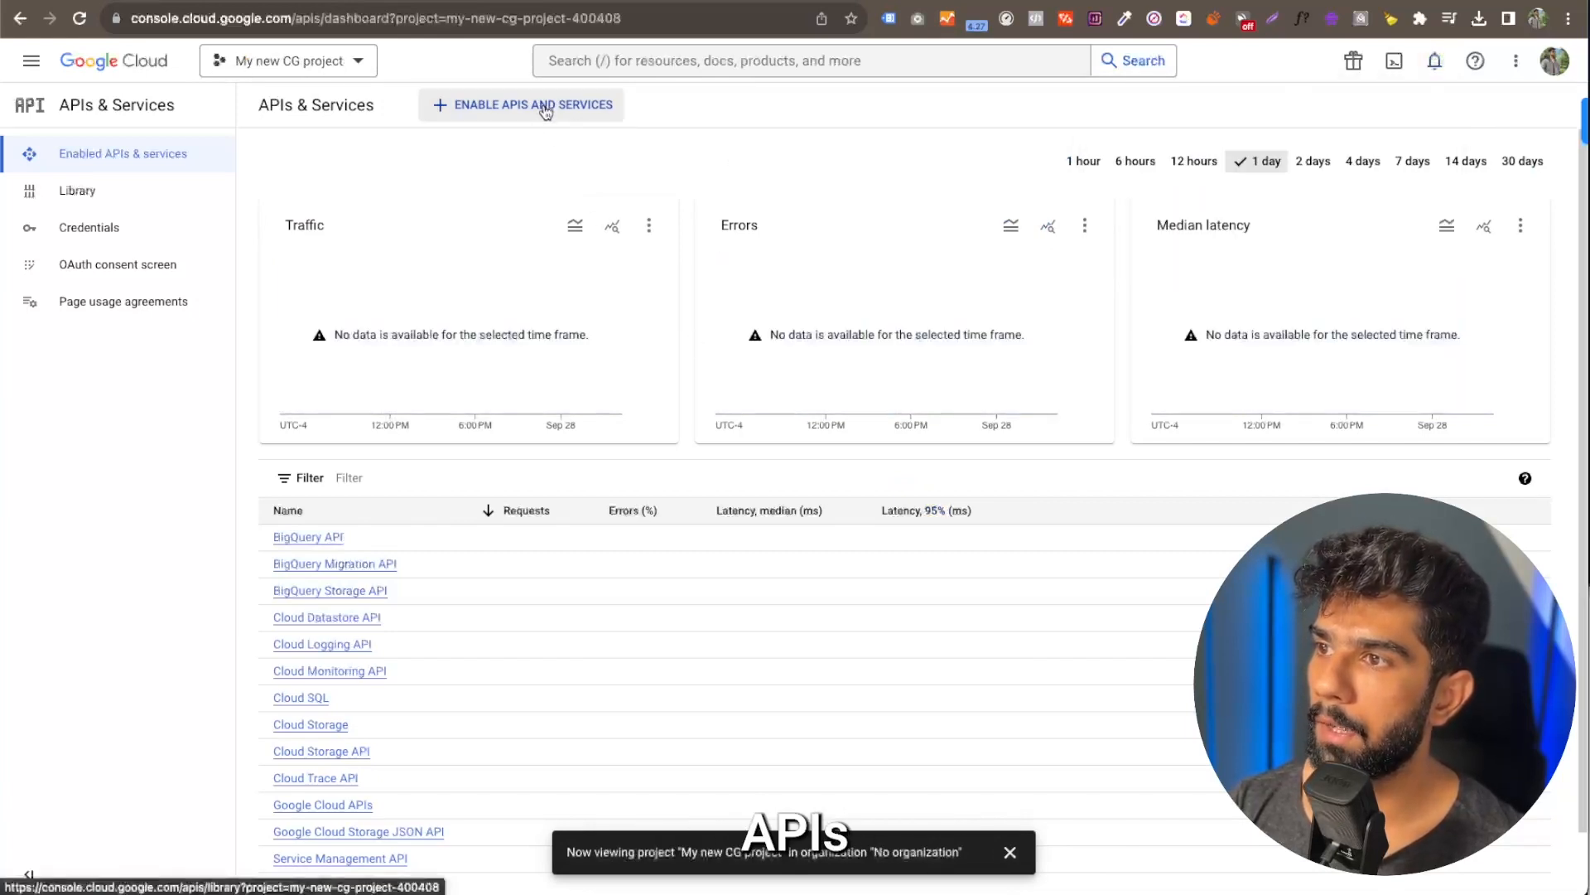
{"action": "mouse_move", "coordinate": [521, 105]}
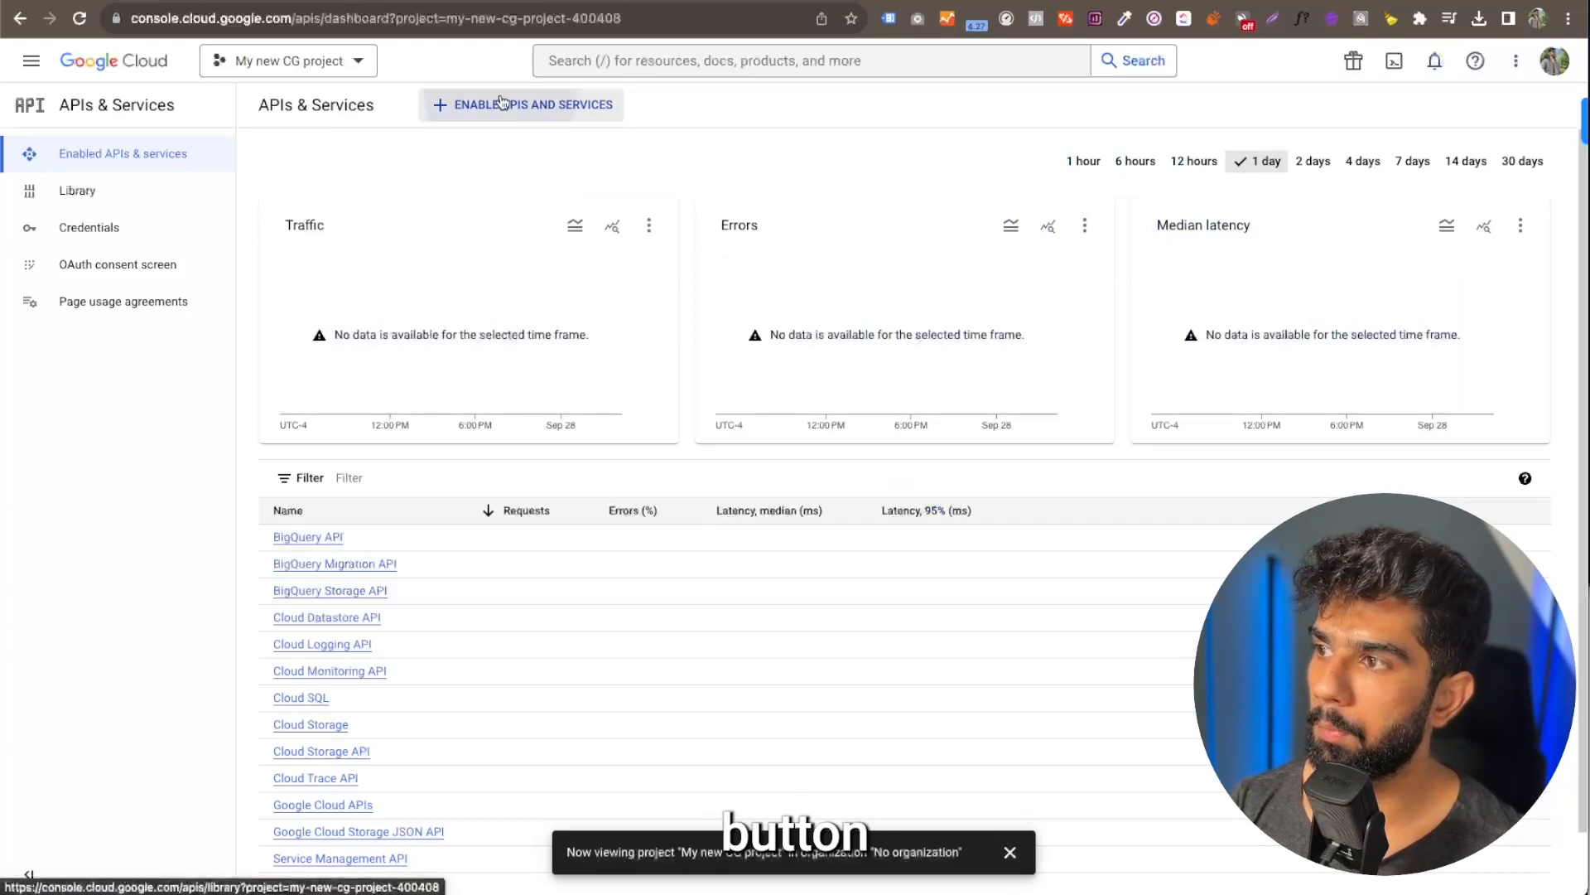
{"action": "left_click", "coordinate": [520, 104]}
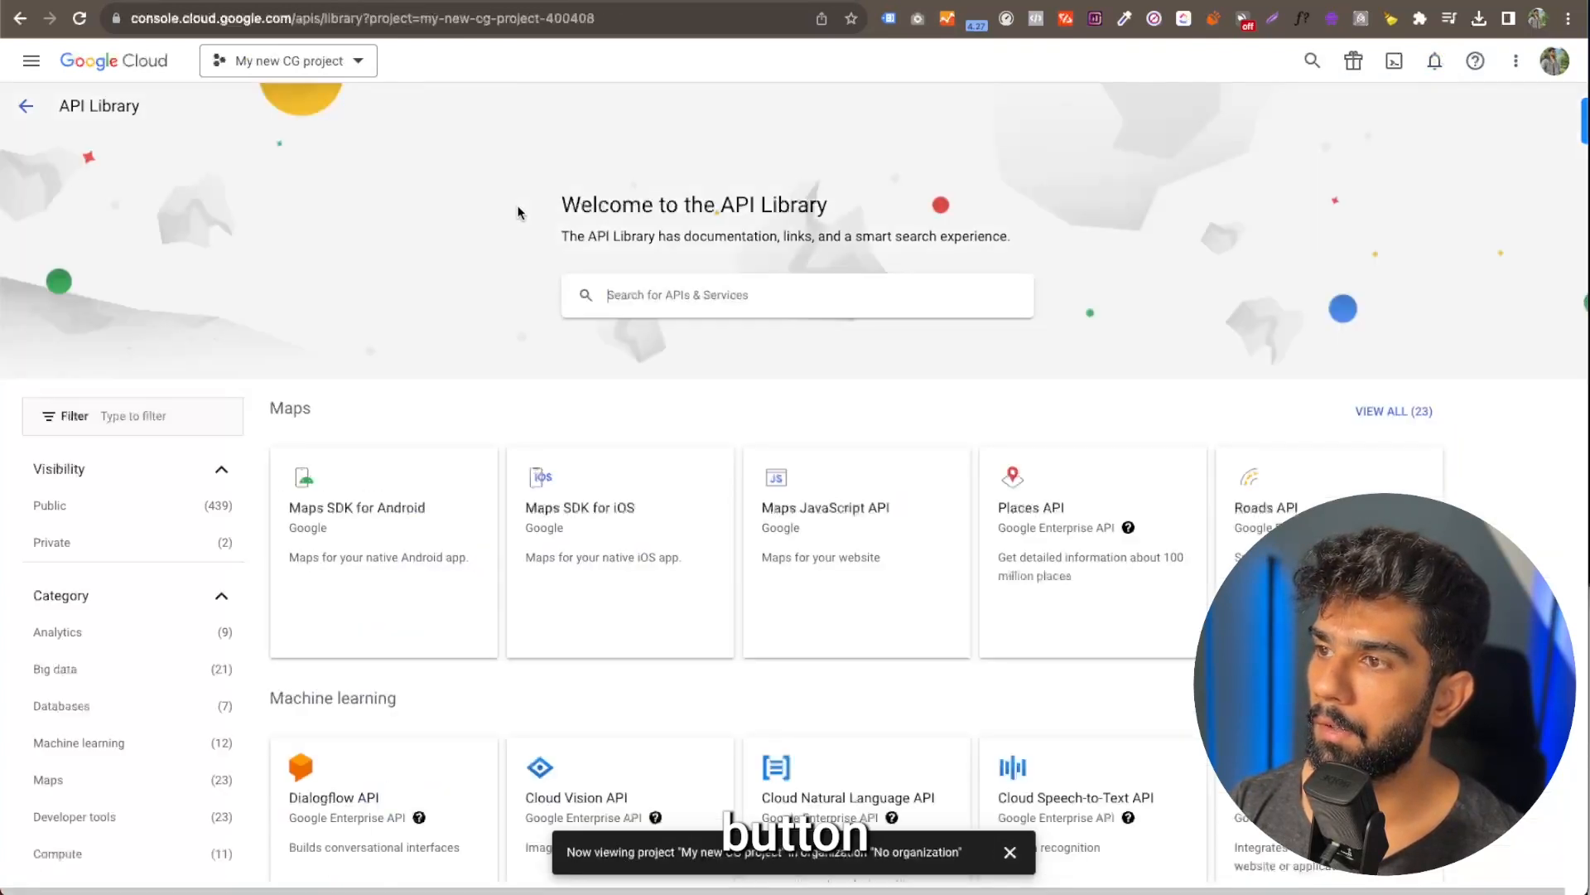
{"action": "type", "text": "YouT"}
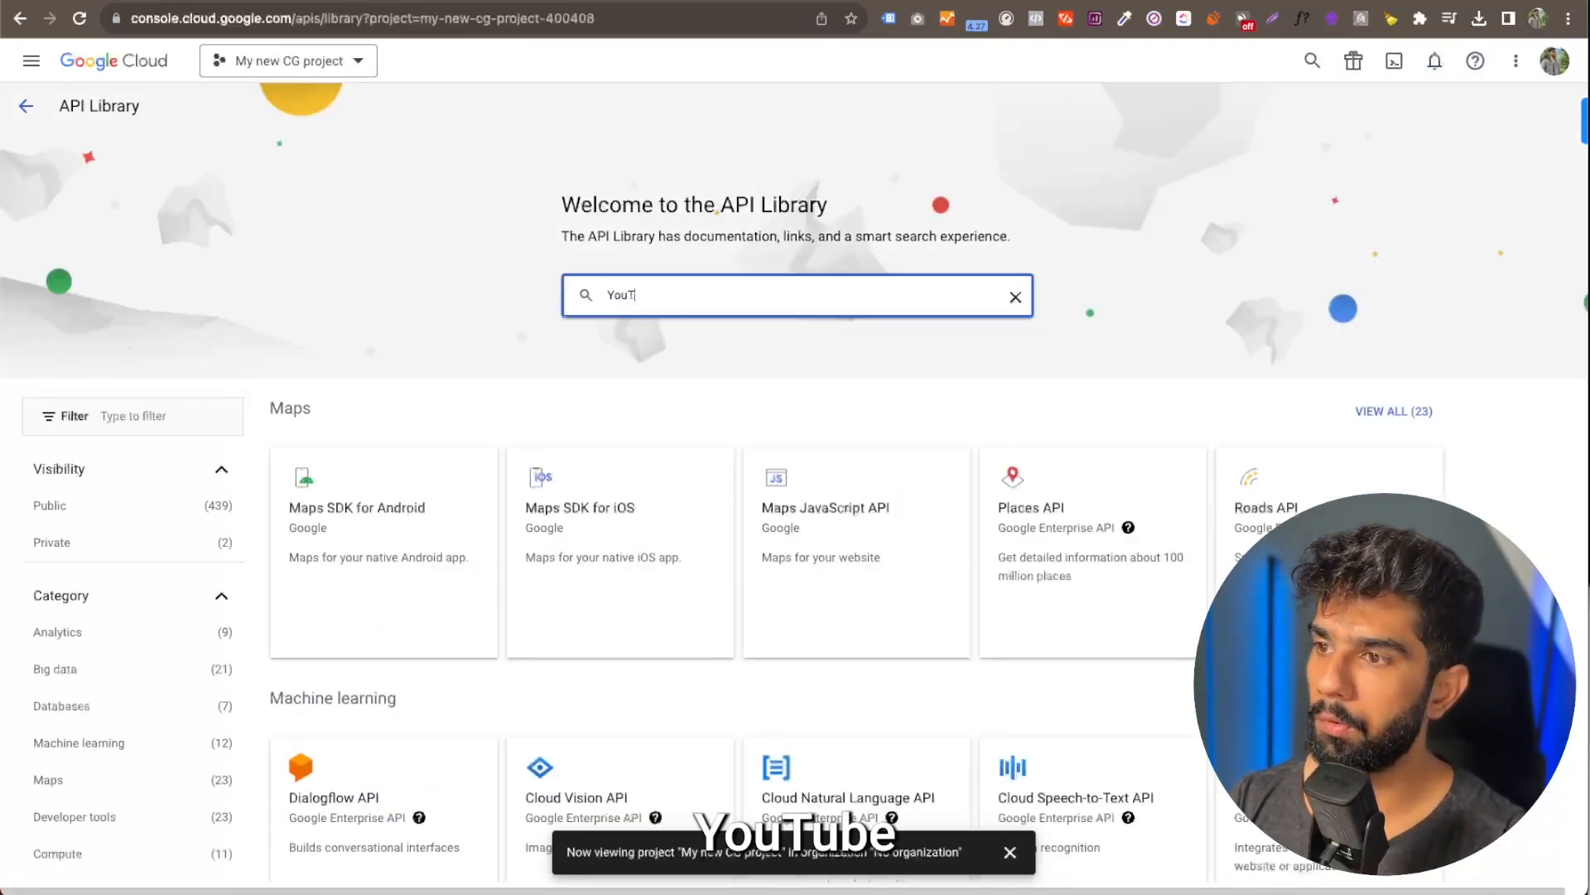
{"action": "type", "text": "Tube"}
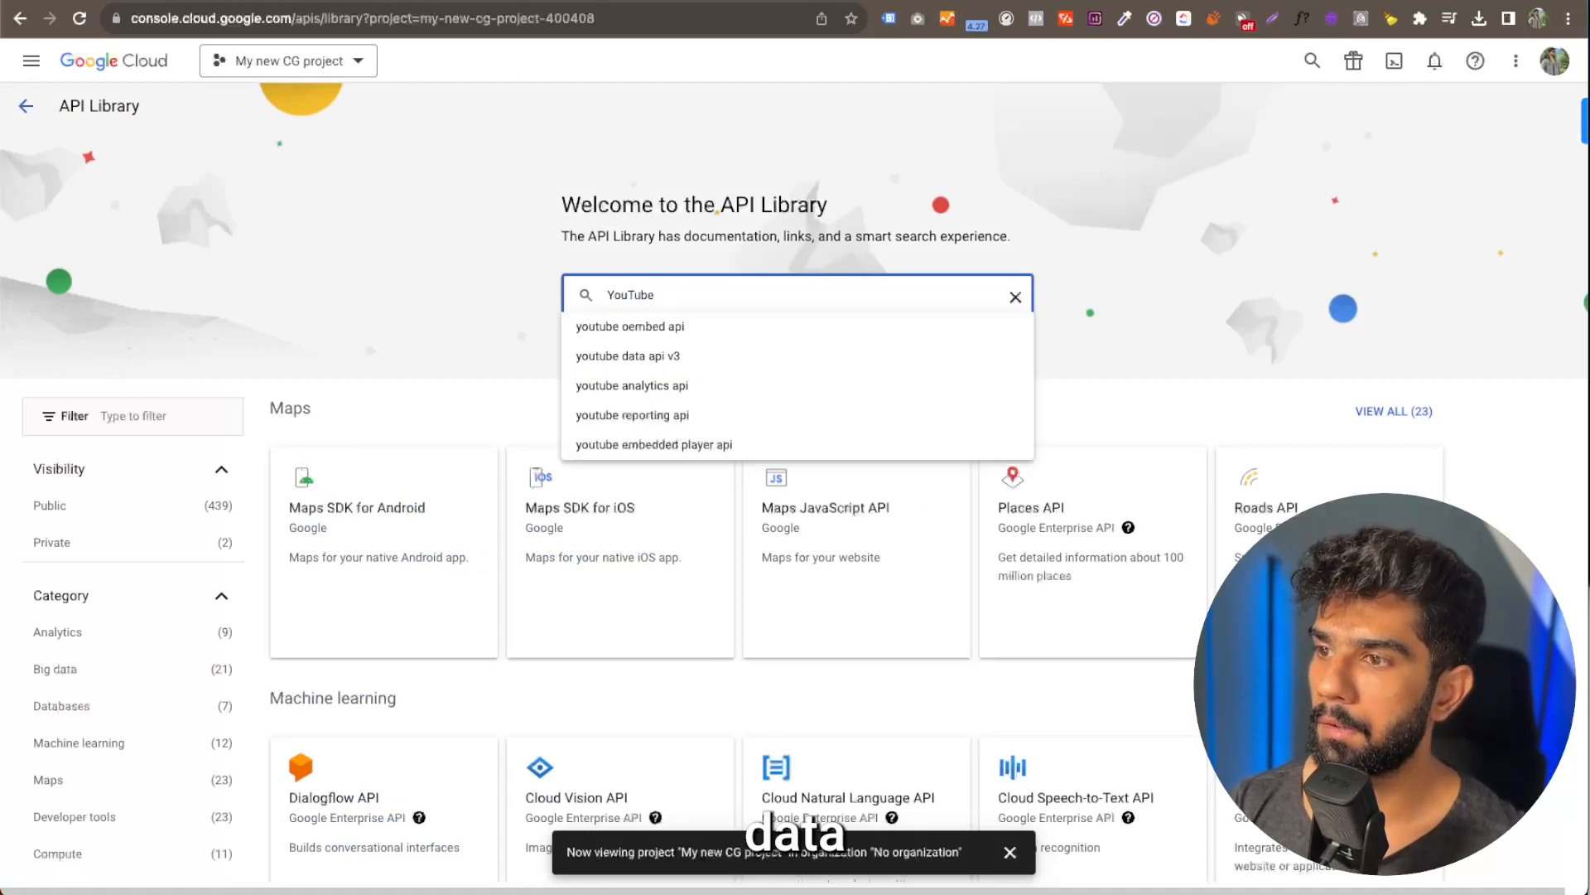
{"action": "left_click", "coordinate": [626, 354]}
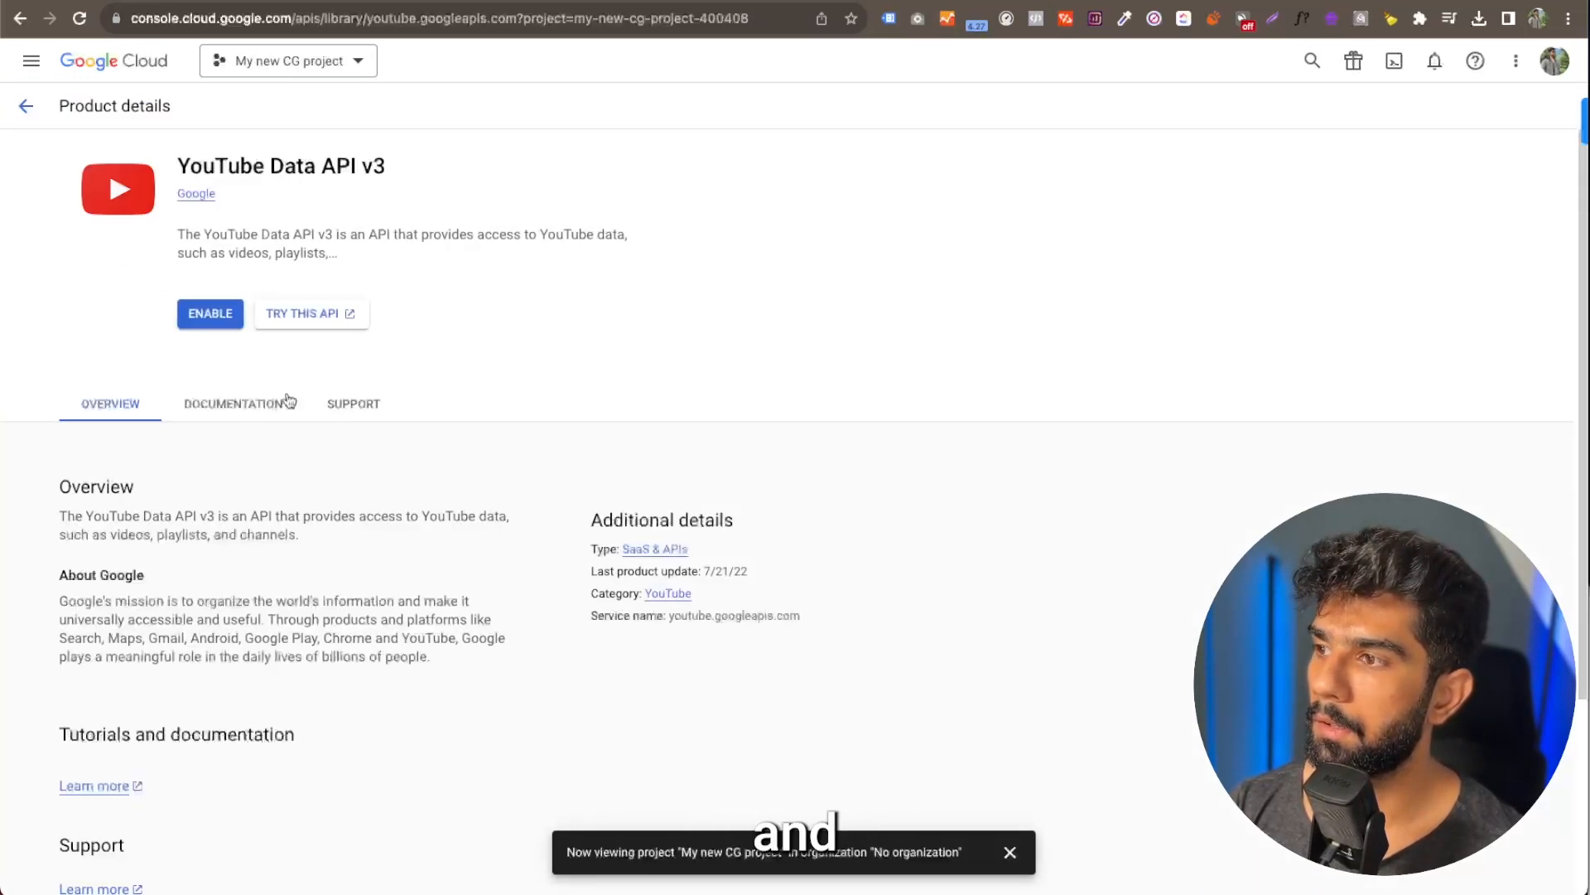
Enable YouTube Data API v3 for My new CG project.
{"action": "left_click", "coordinate": [210, 313]}
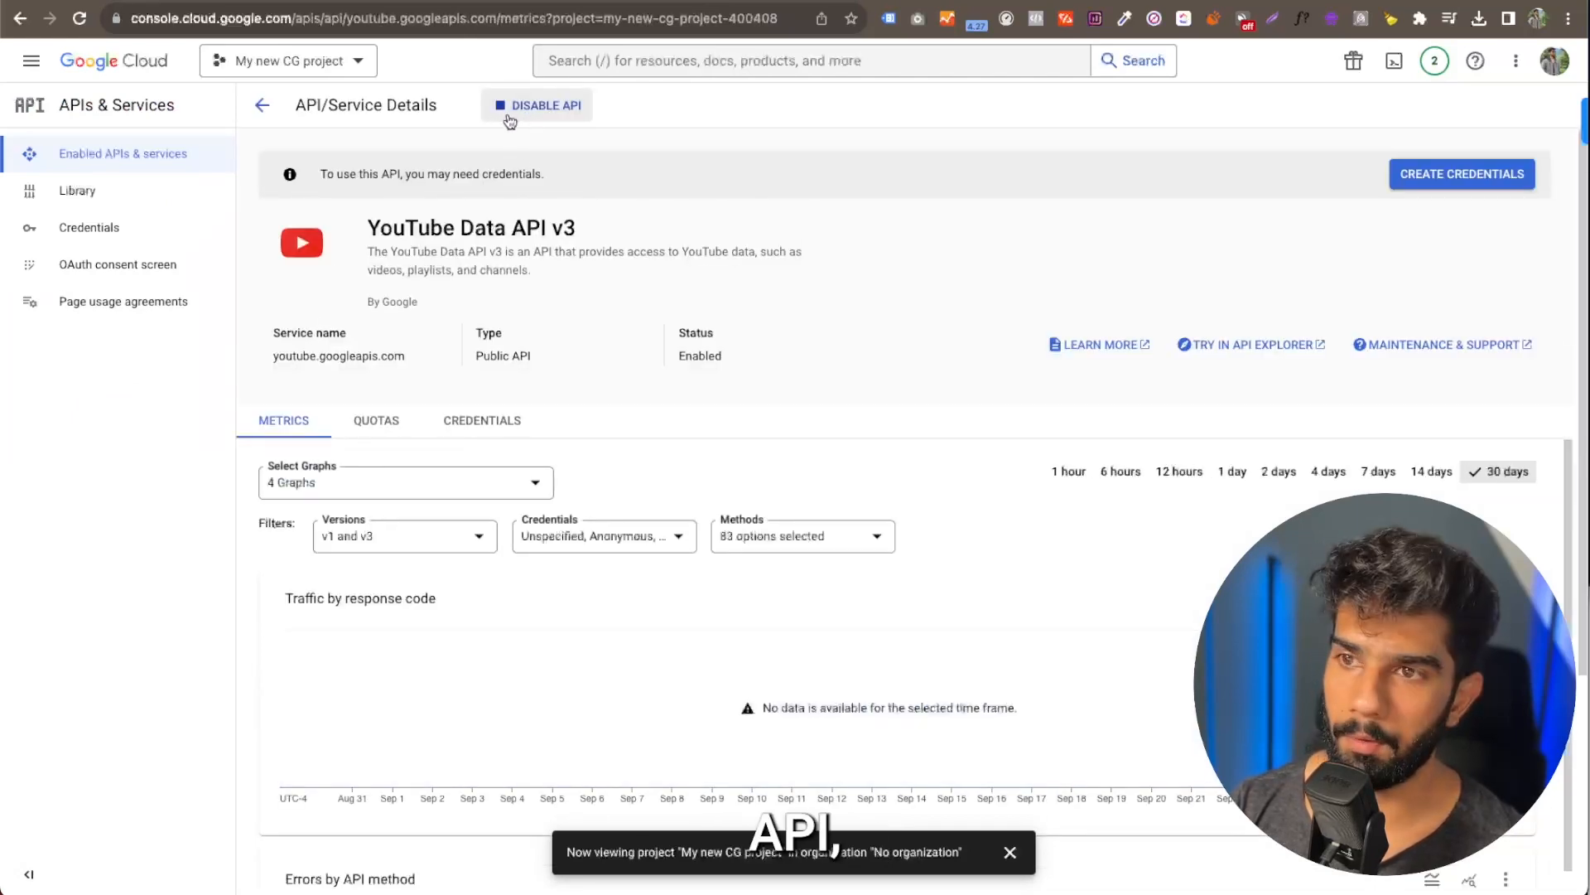
{"action": "mouse_move", "coordinate": [535, 121]}
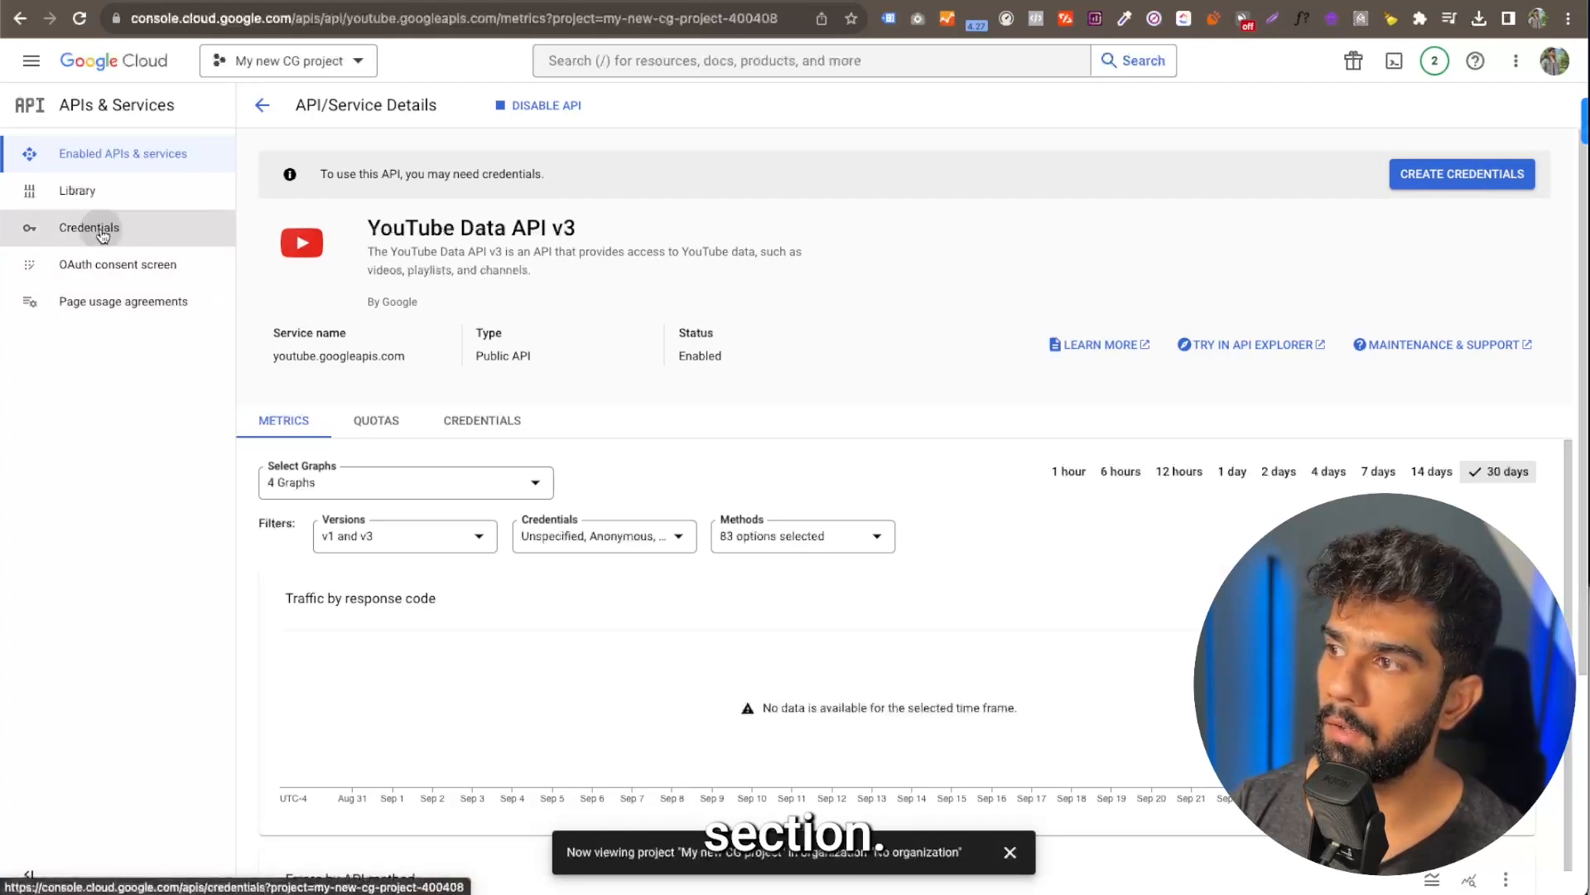
Create an API key under Credentials and copy it to the clipboard.
{"action": "left_click", "coordinate": [90, 227]}
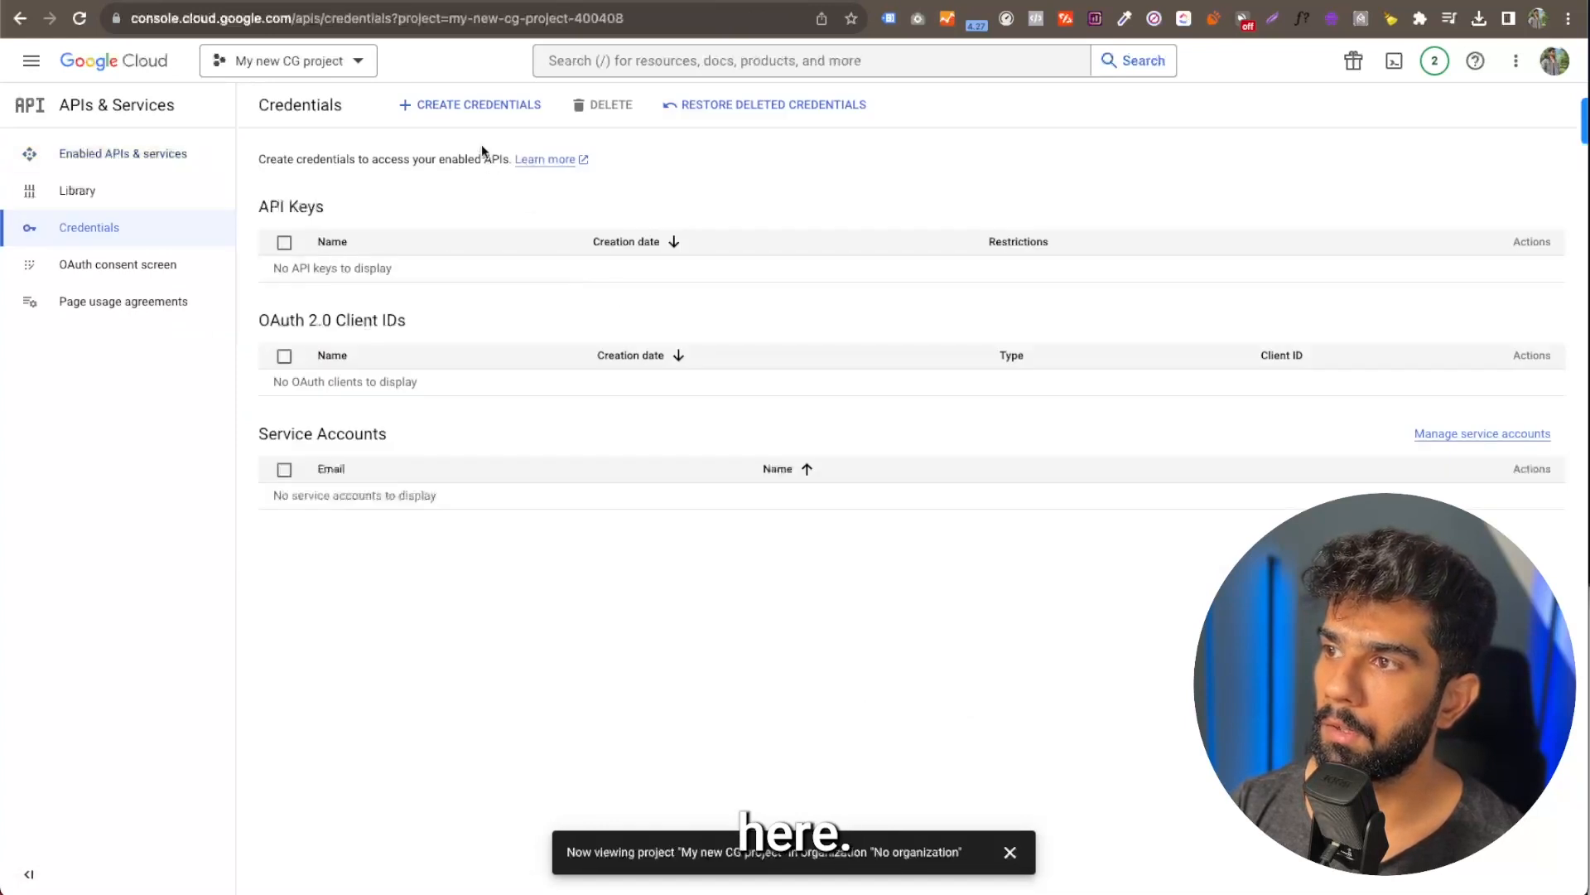
{"action": "left_click", "coordinate": [477, 102]}
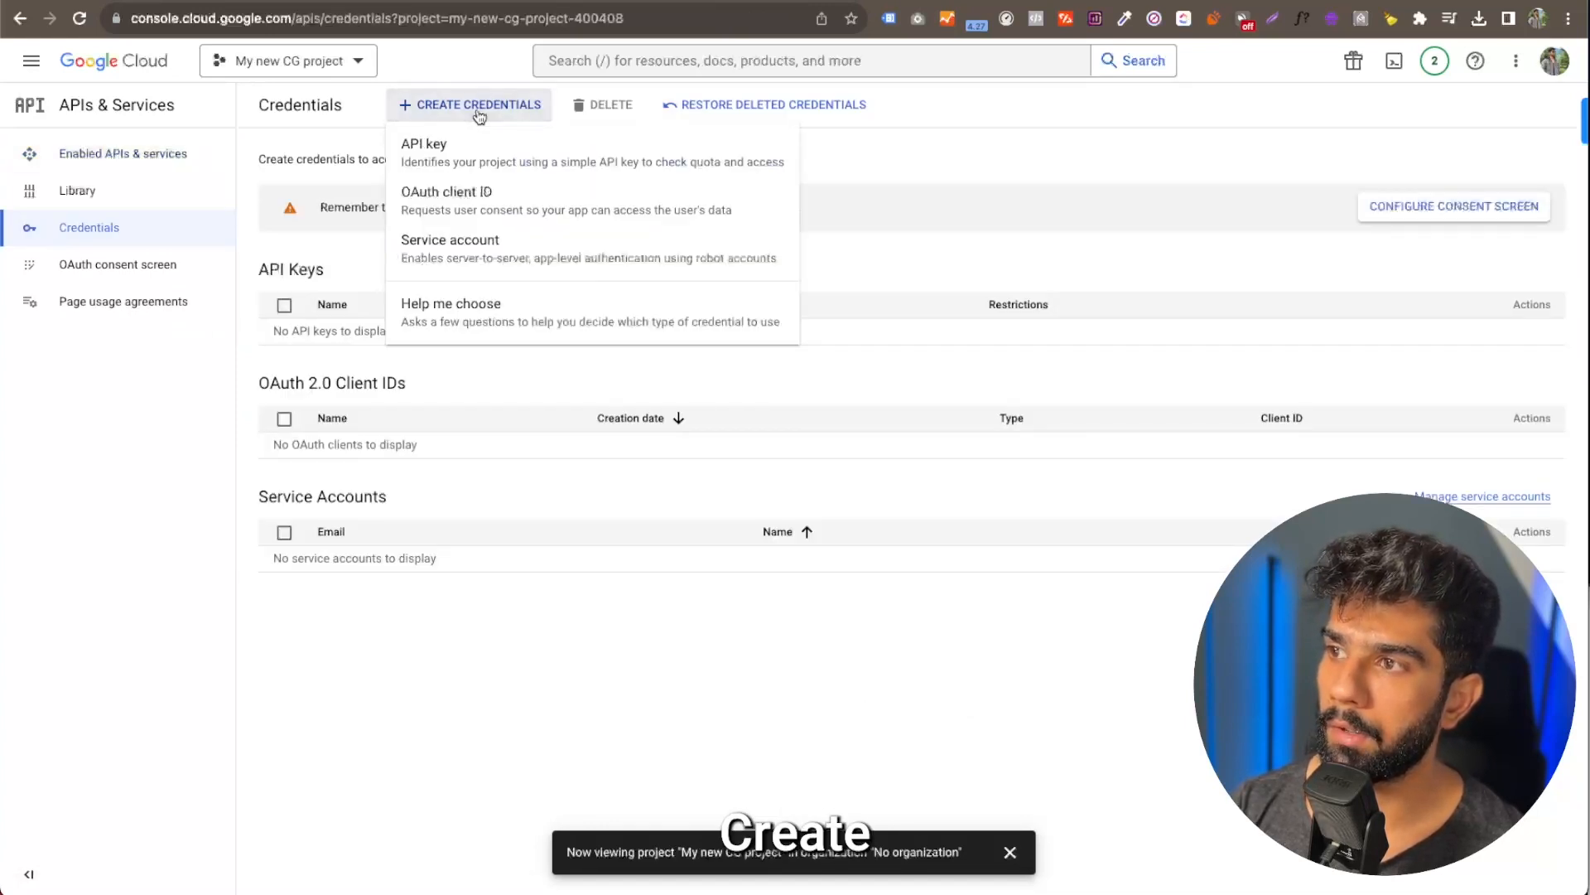
{"action": "mouse_move", "coordinate": [445, 152]}
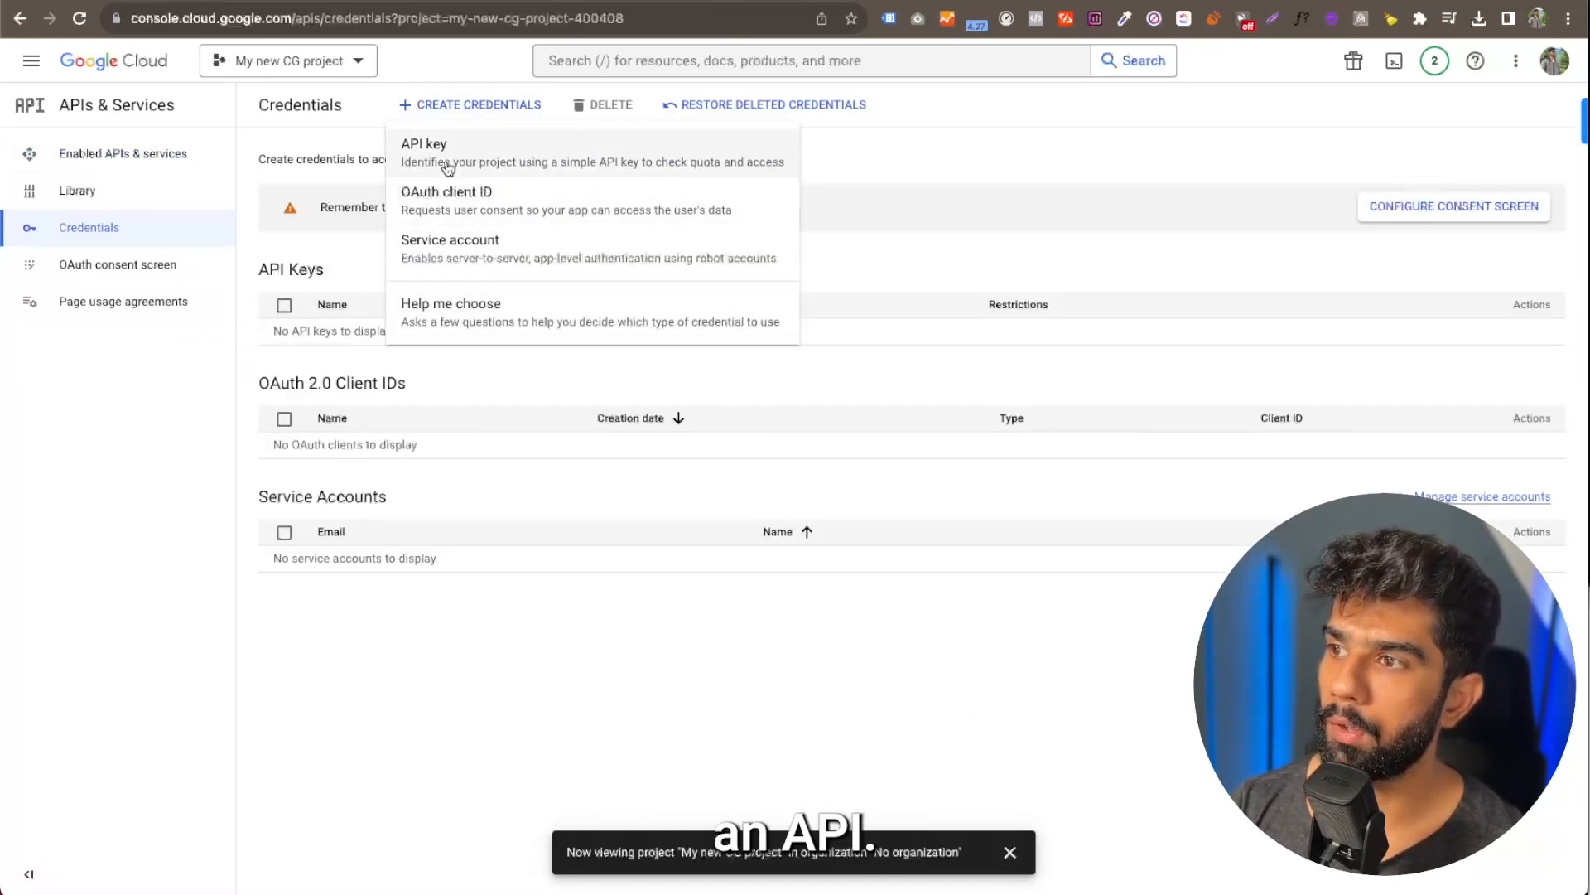
{"action": "left_click", "coordinate": [424, 152]}
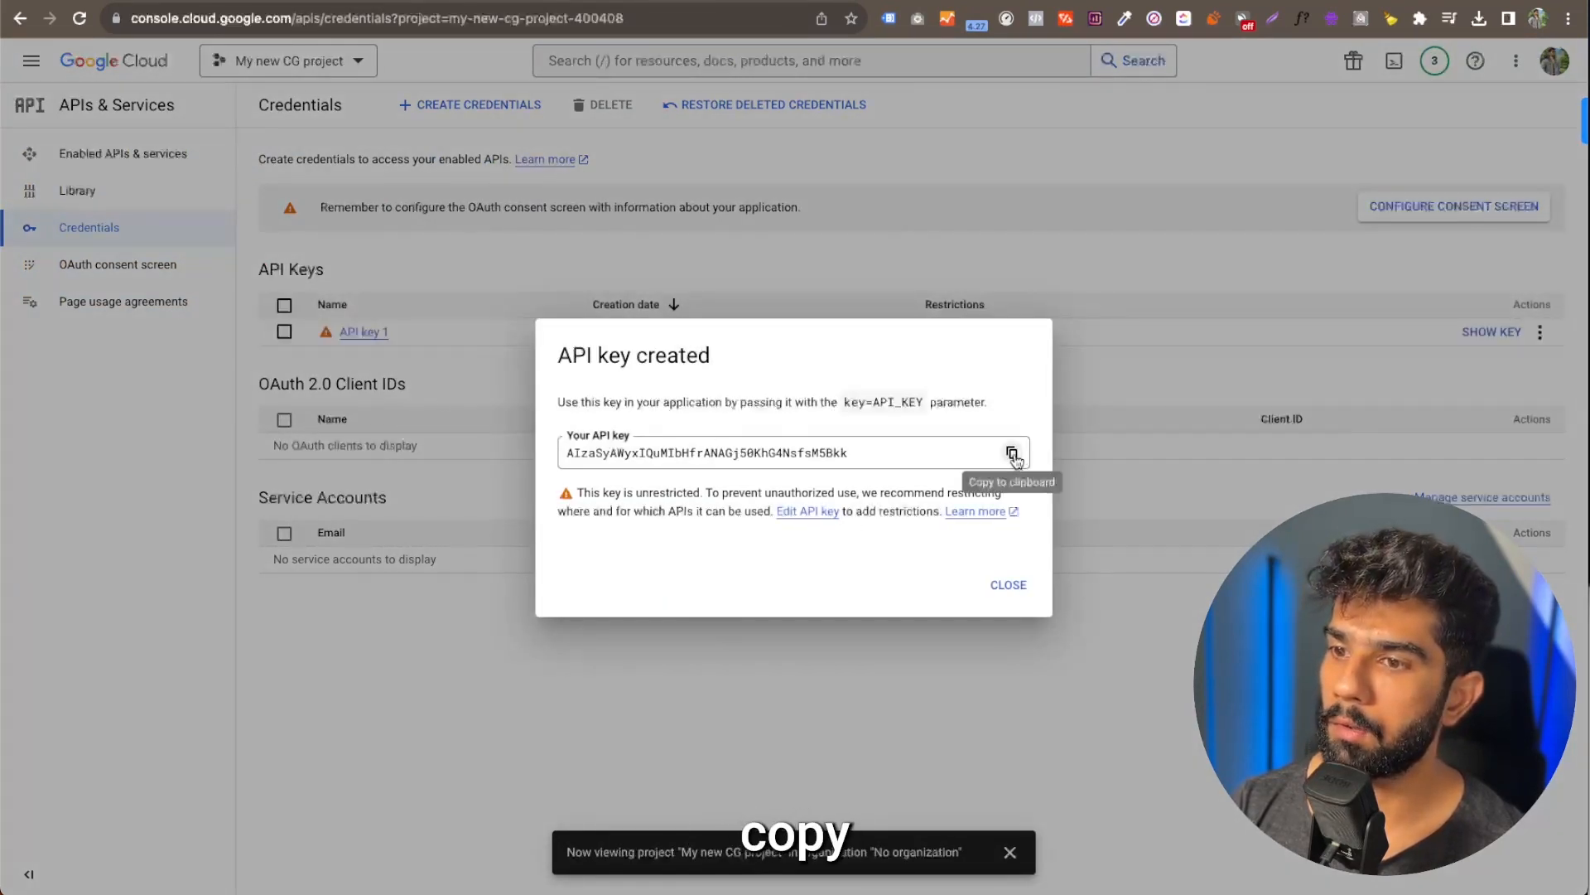
{"action": "left_click", "coordinate": [1006, 585]}
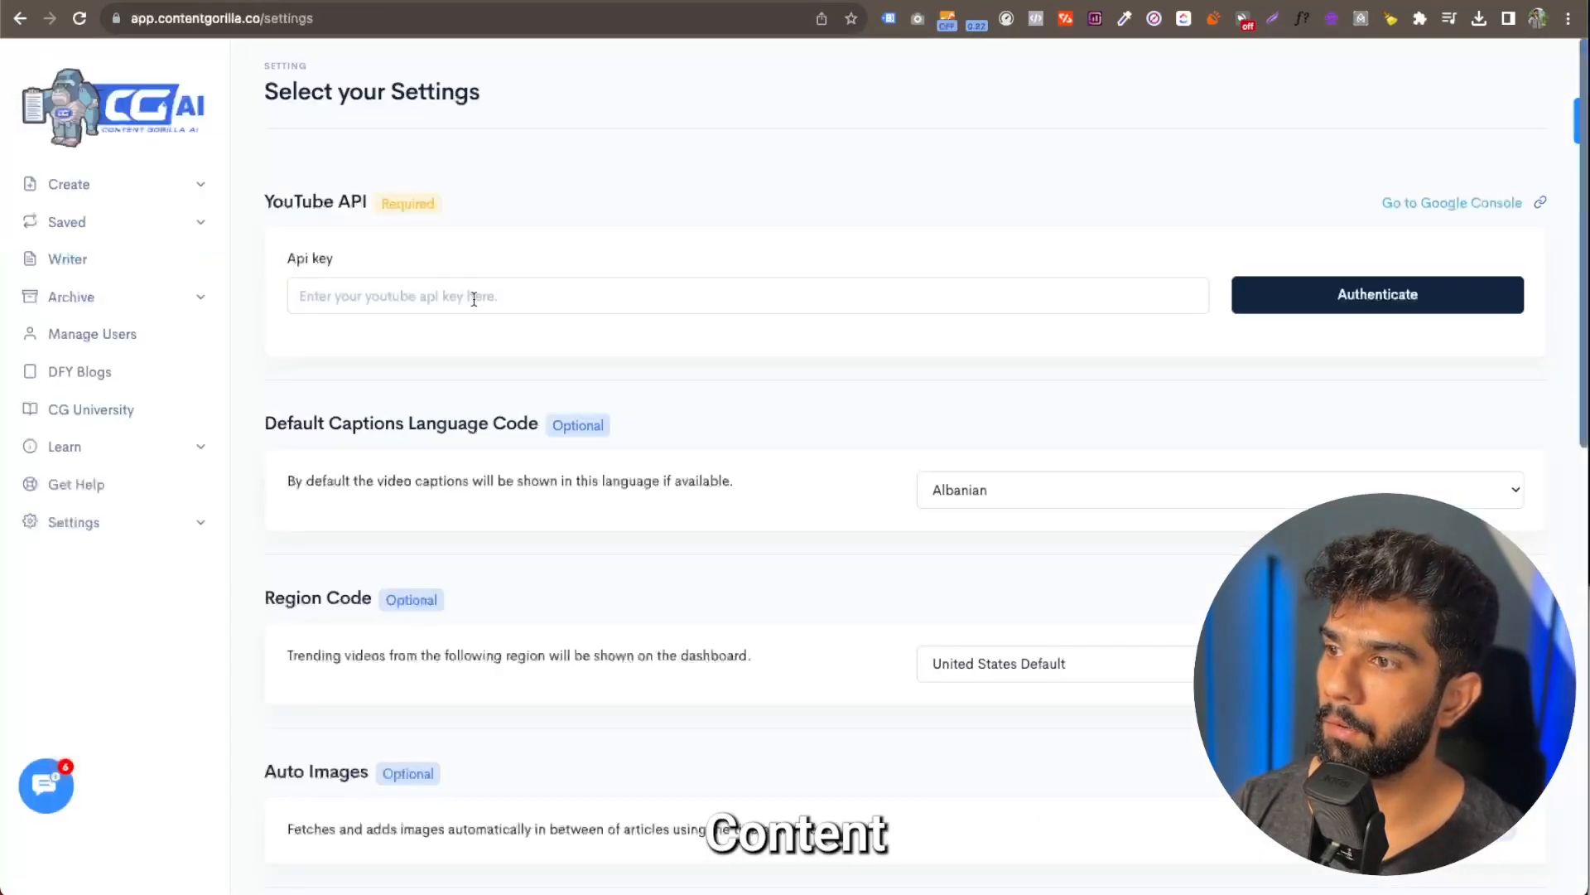
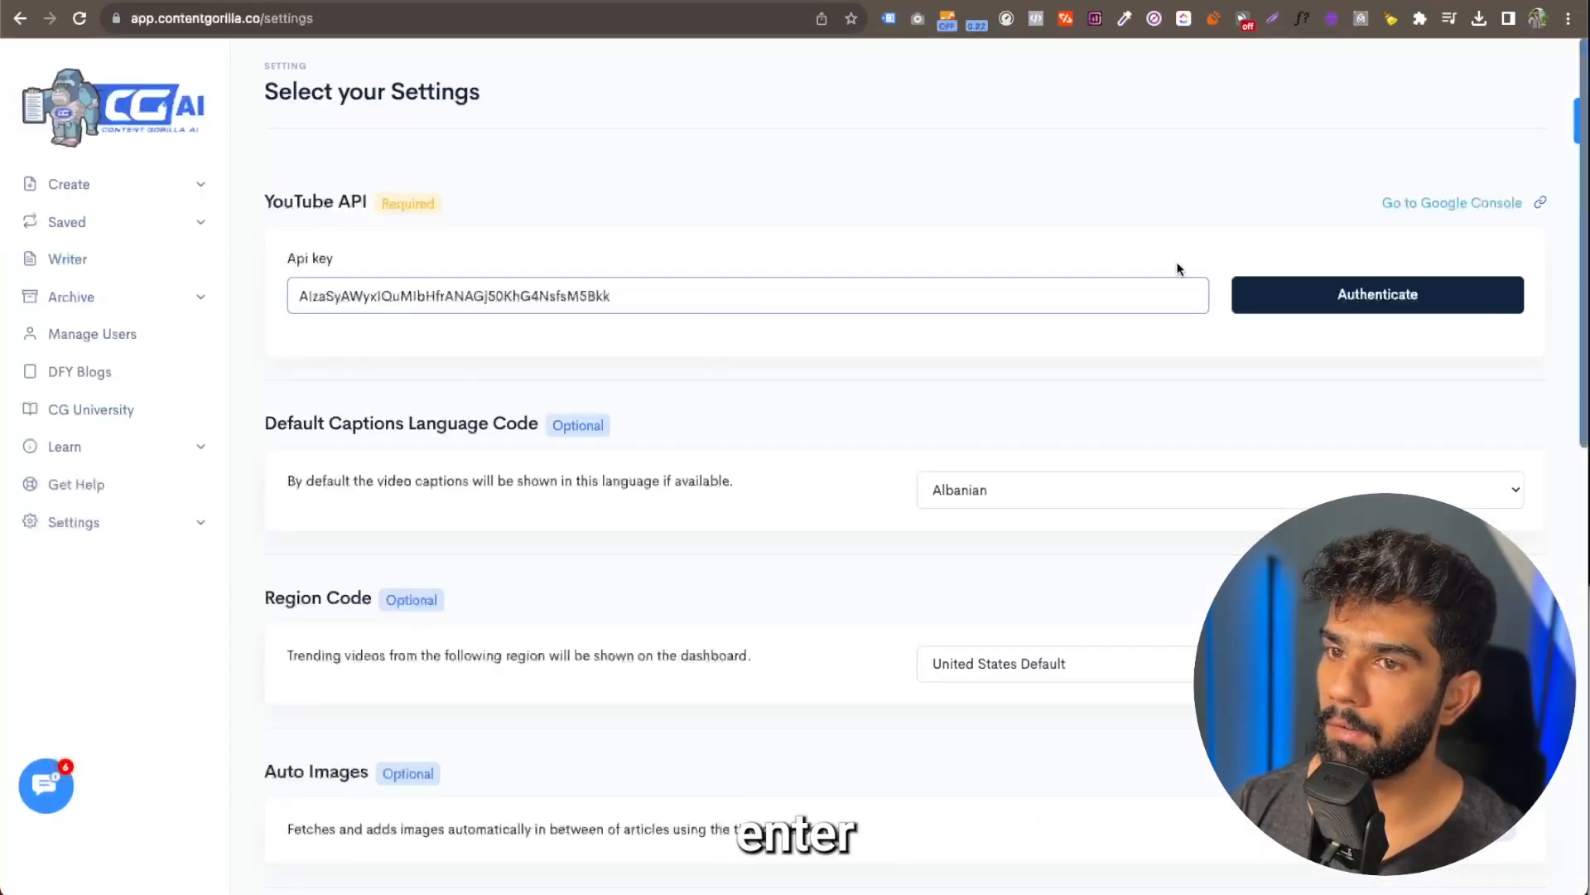
Paste the copied key into the YouTube API field, authenticate it and dismiss the confirmation.
{"action": "left_click", "coordinate": [1377, 295]}
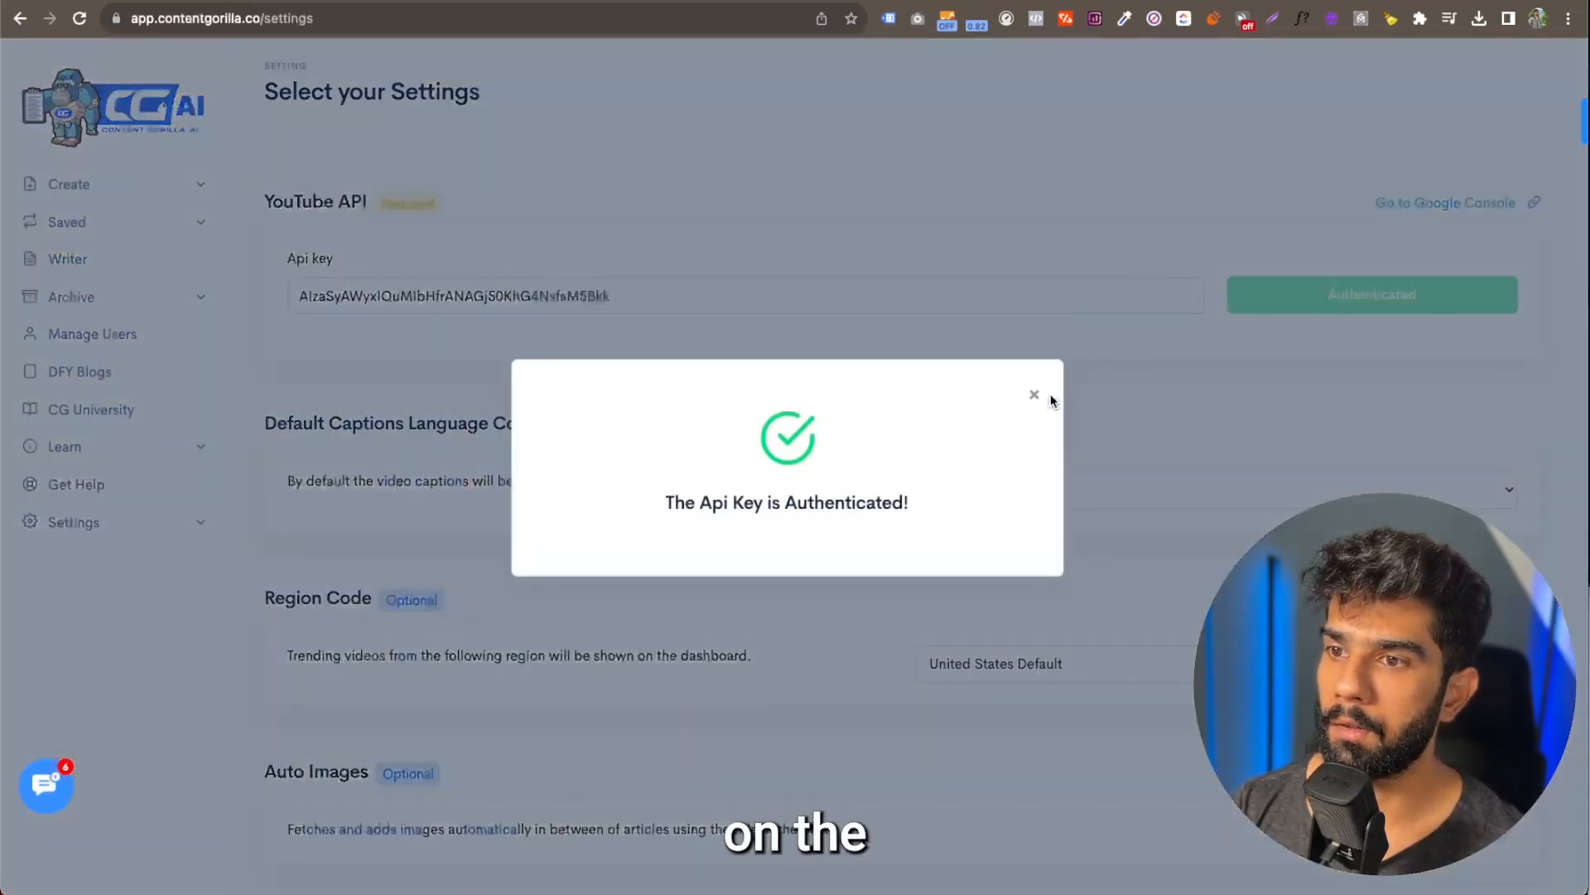
{"action": "mouse_move", "coordinate": [794, 522]}
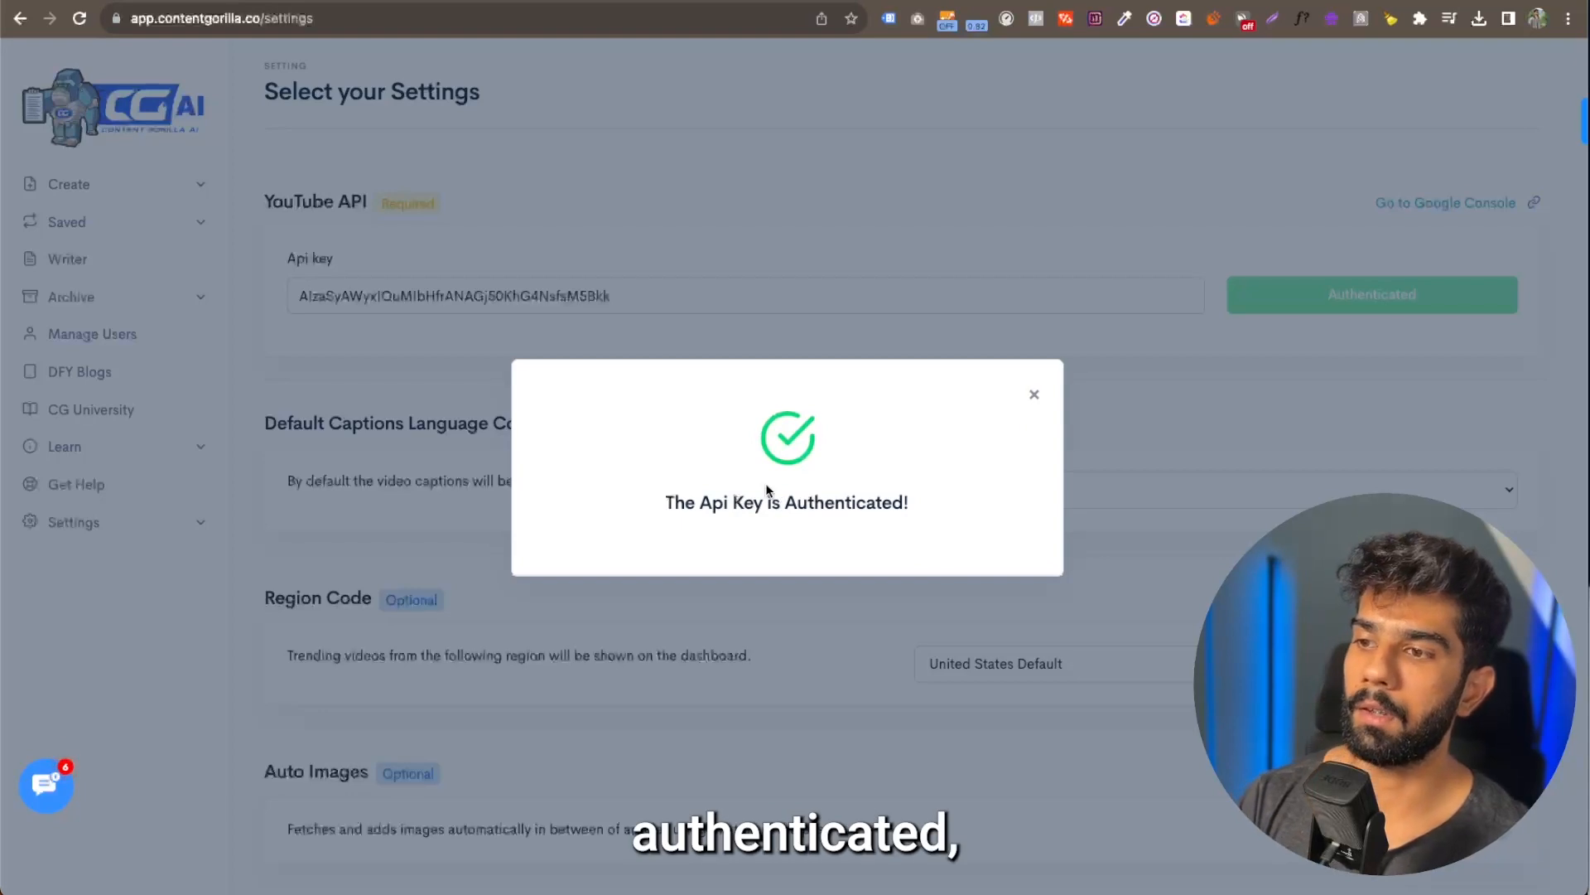
{"action": "mouse_move", "coordinate": [851, 479]}
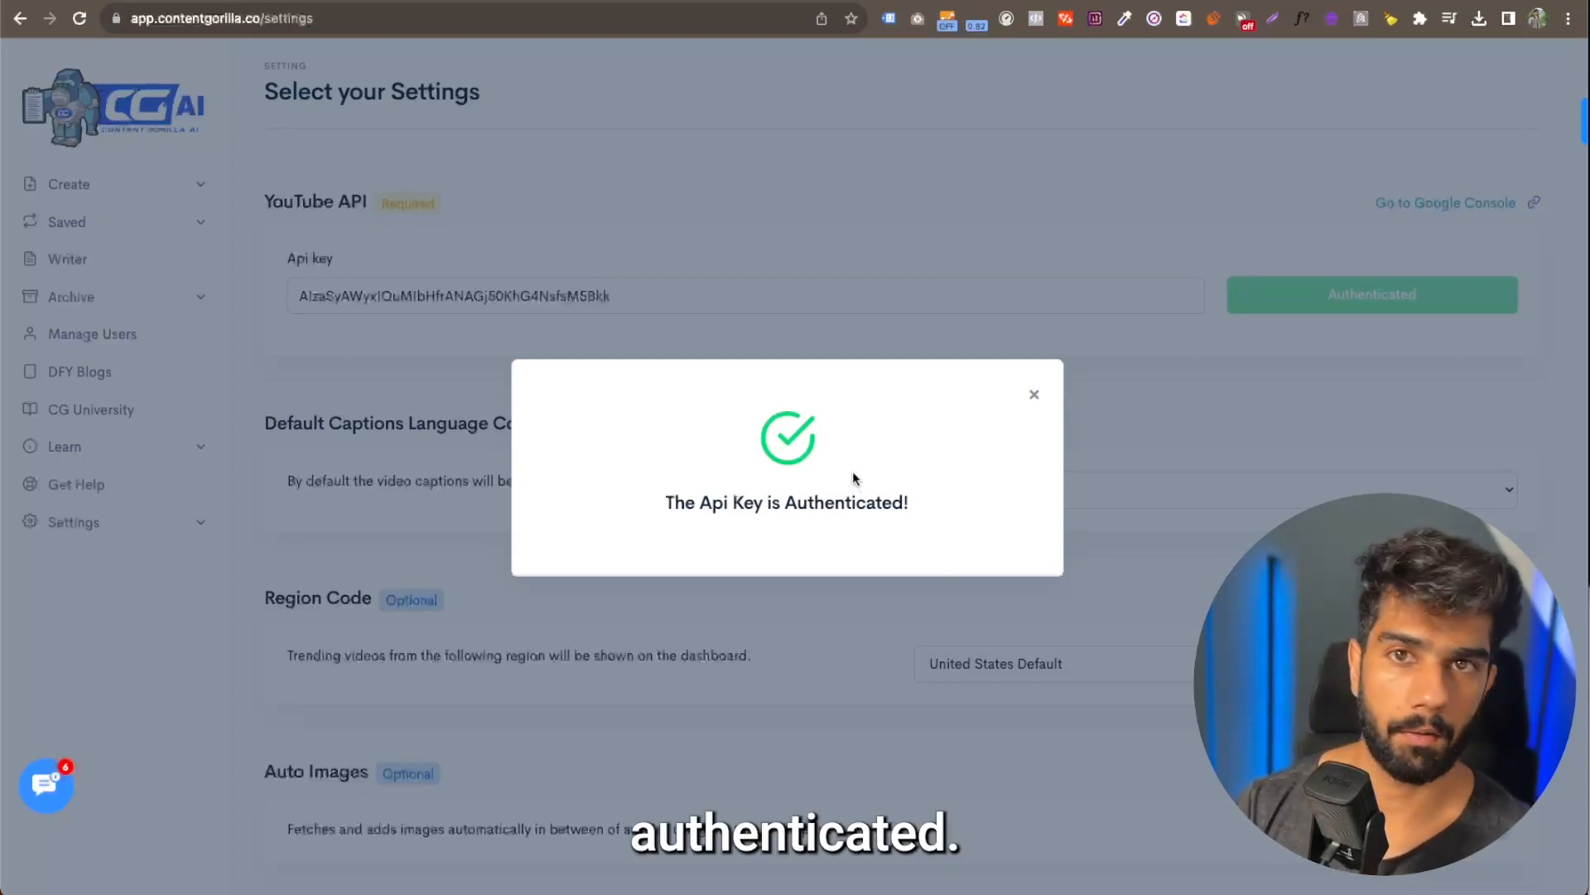
{"action": "left_click", "coordinate": [1034, 394]}
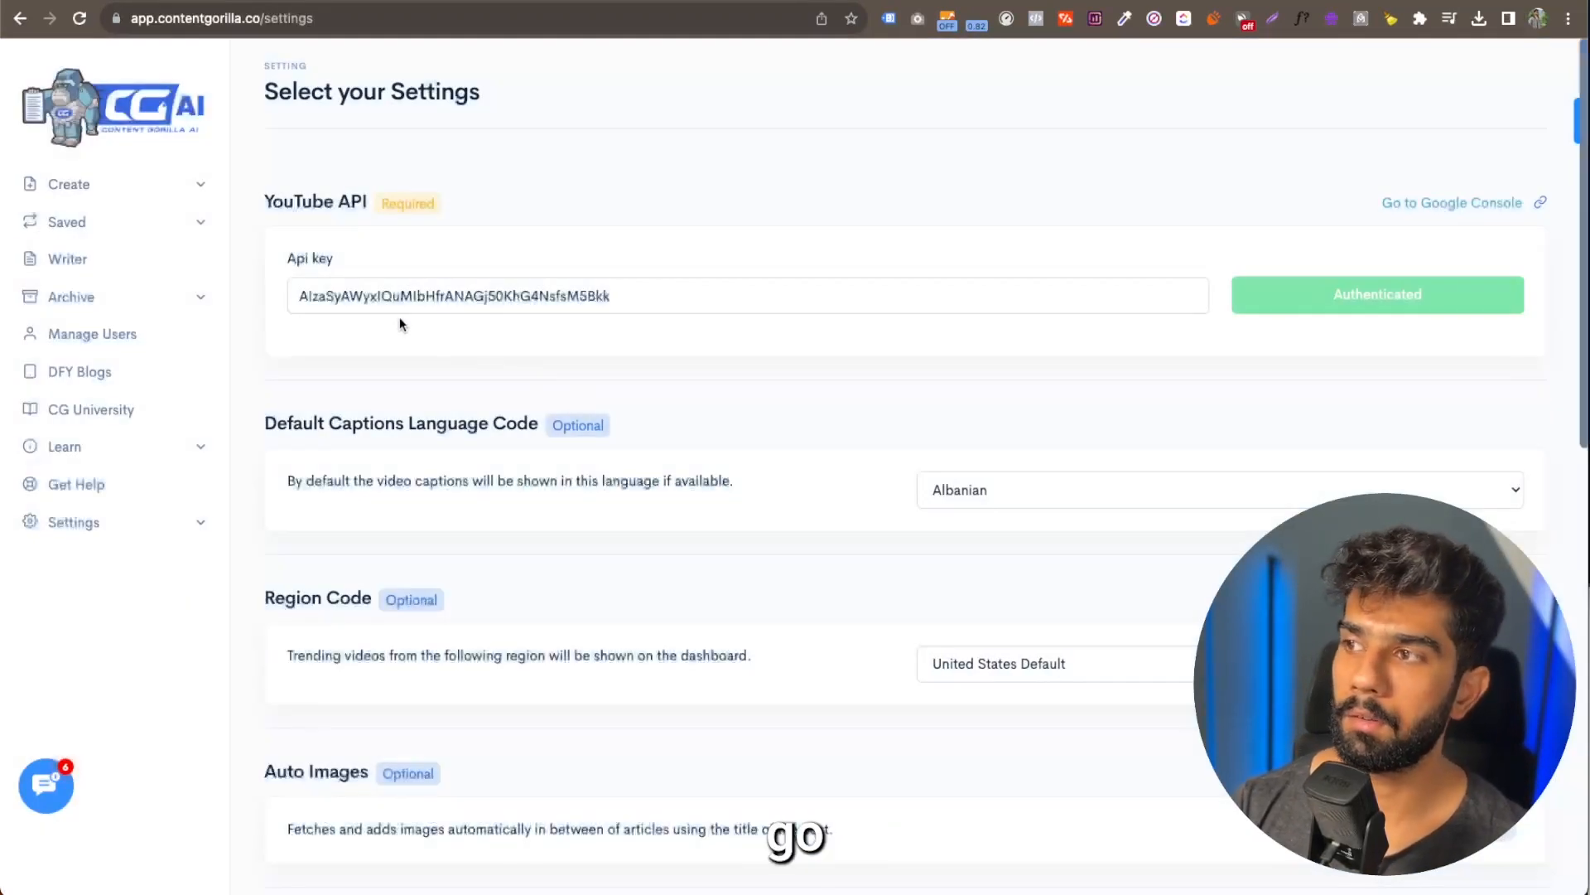